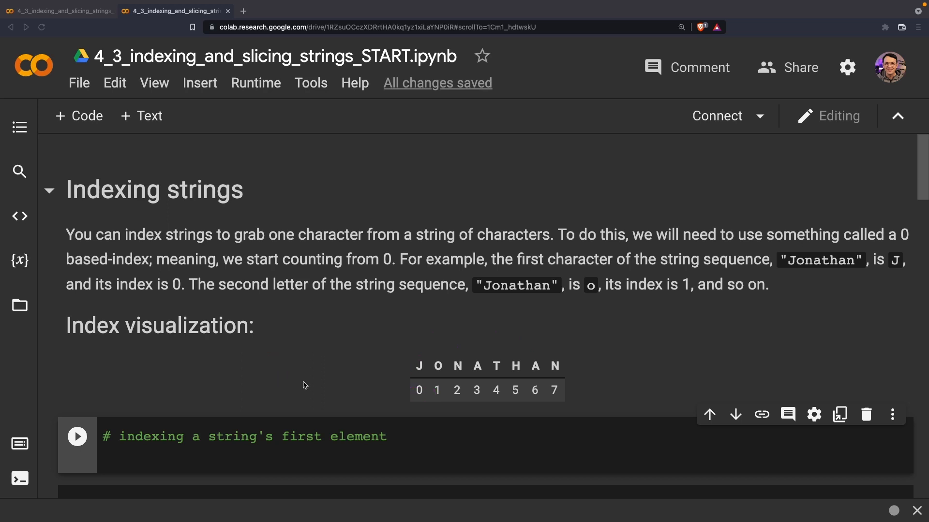
- Enter "Jonathan"[0] in the first-element cell and run it to output 'J'
{"action": "scroll", "scroll_direction": "down", "scroll_amount": 3}
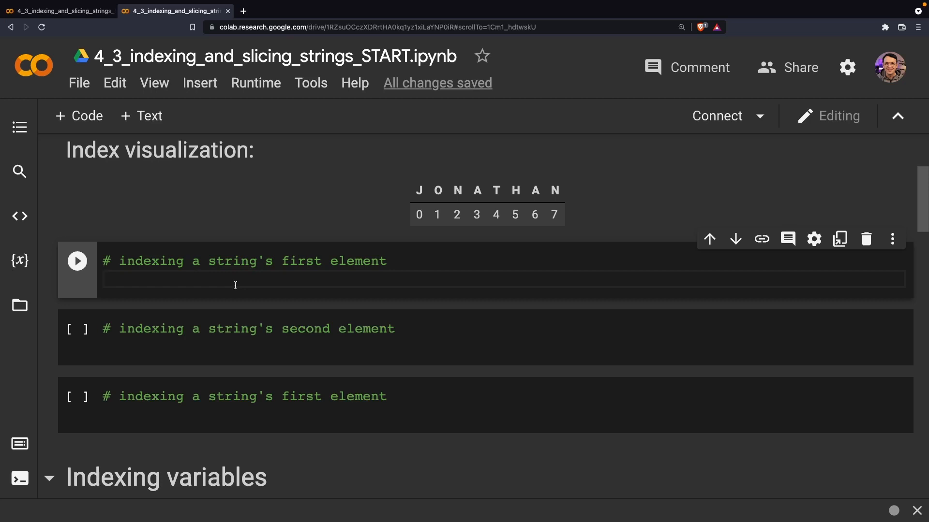
{"action": "type", "text": "\"Jo\""}
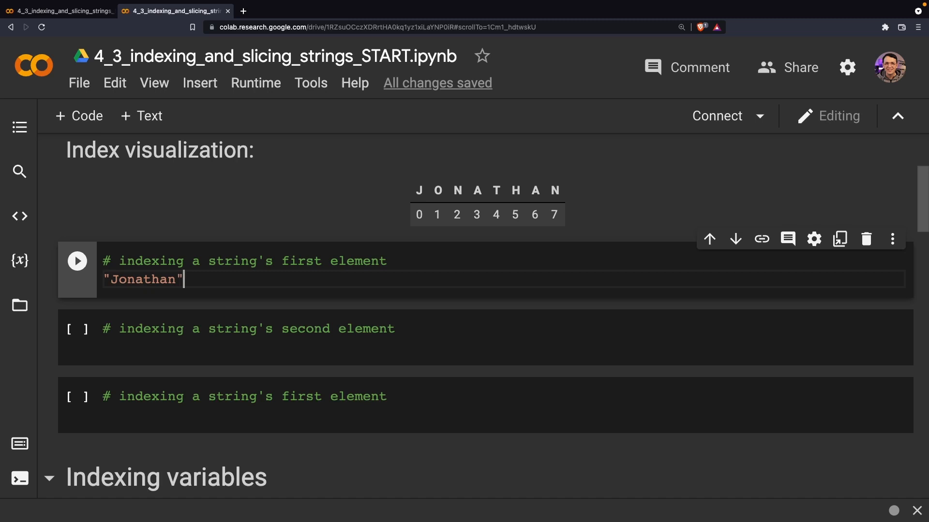
{"action": "type", "text": "[]"}
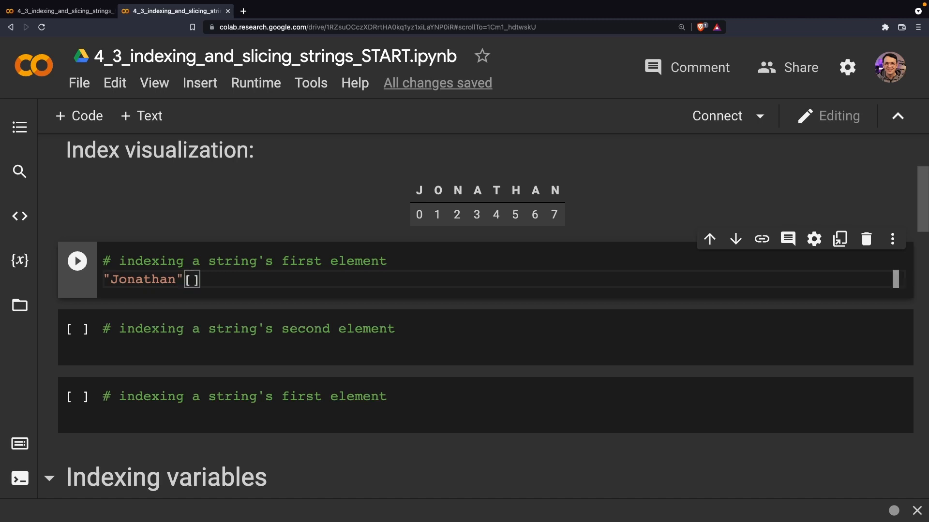
{"action": "type", "text": "0"}
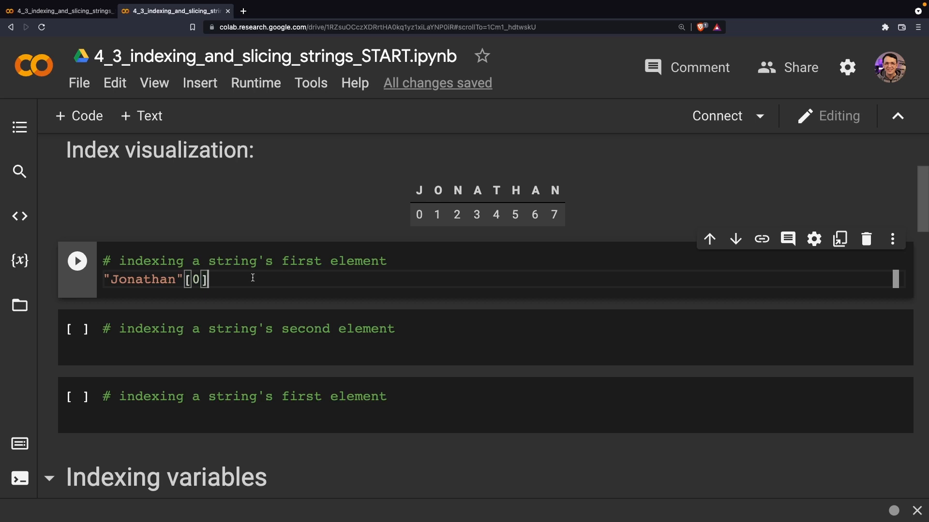
{"action": "left_click", "coordinate": [77, 261]}
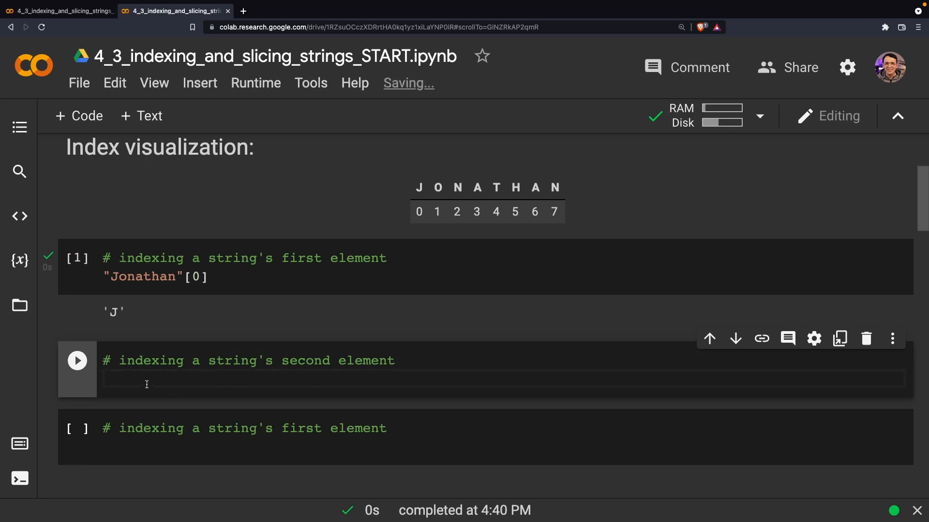
- Run "Jonathan"[1] in the second cell for 'o', then select 'first' in the next comment to change it
{"action": "type", "text": "\"Jonatyha\""}
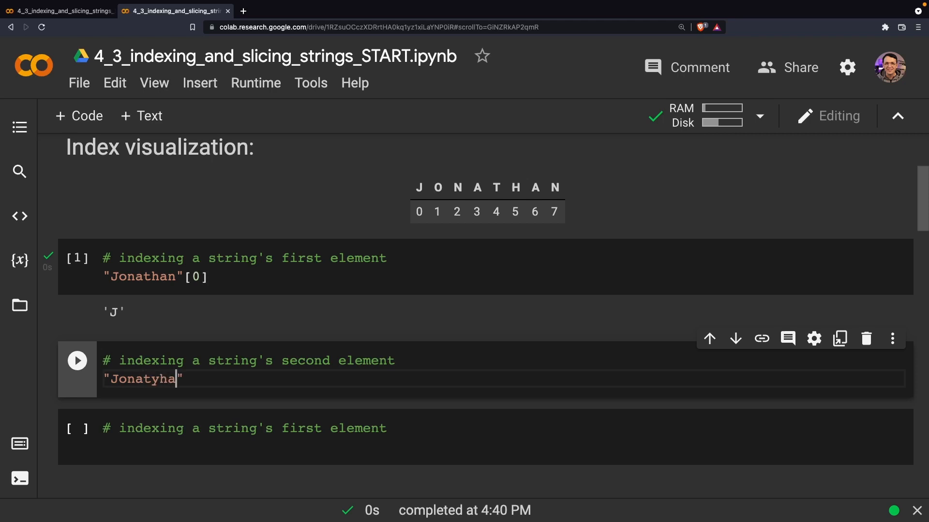
{"action": "type", "text": "Jonathan"}
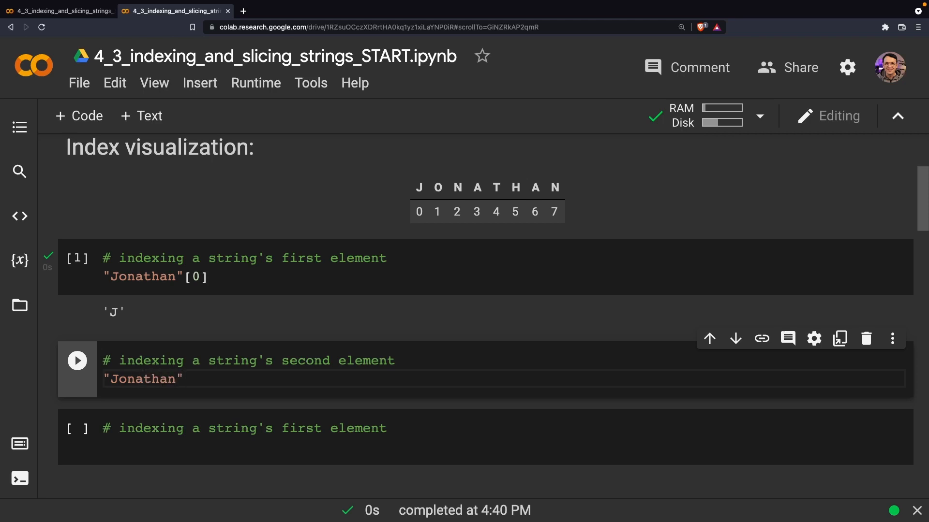
{"action": "type", "text": "[1]"}
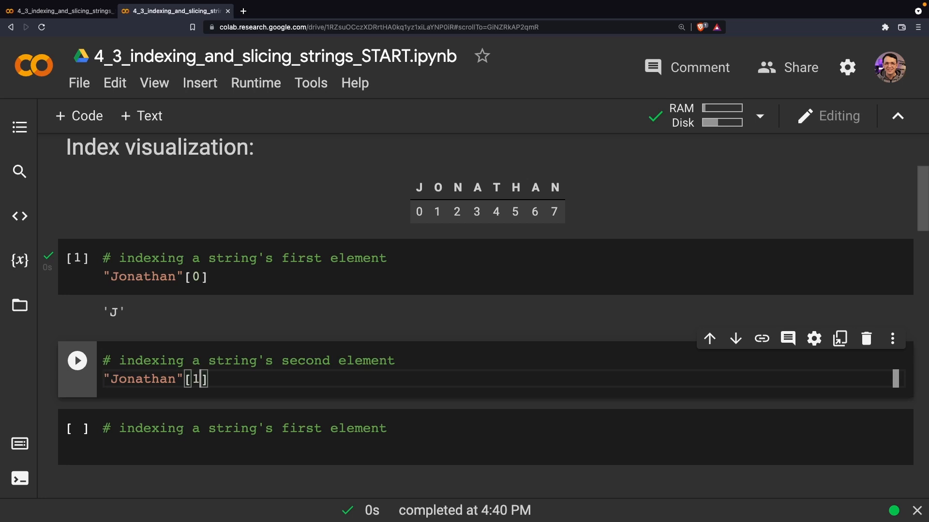
{"action": "left_click", "coordinate": [78, 360]}
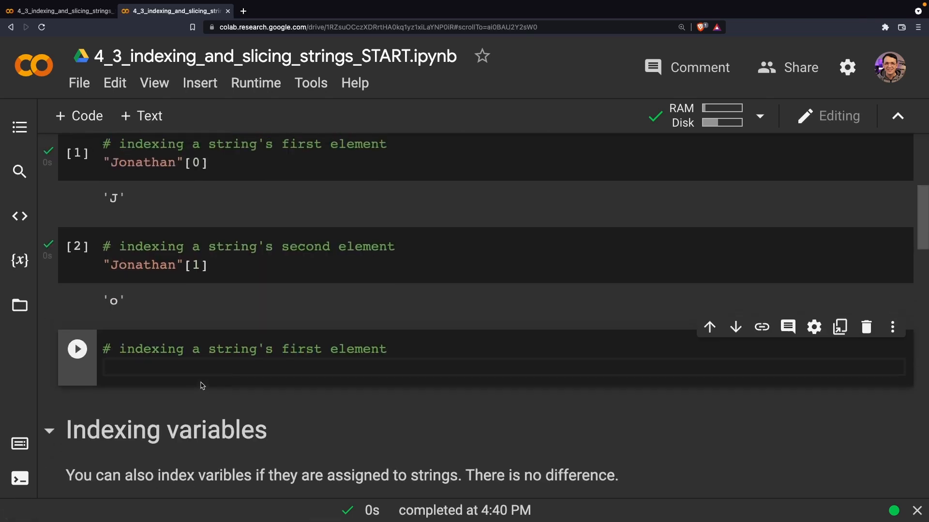
{"action": "double_click", "coordinate": [300, 349]}
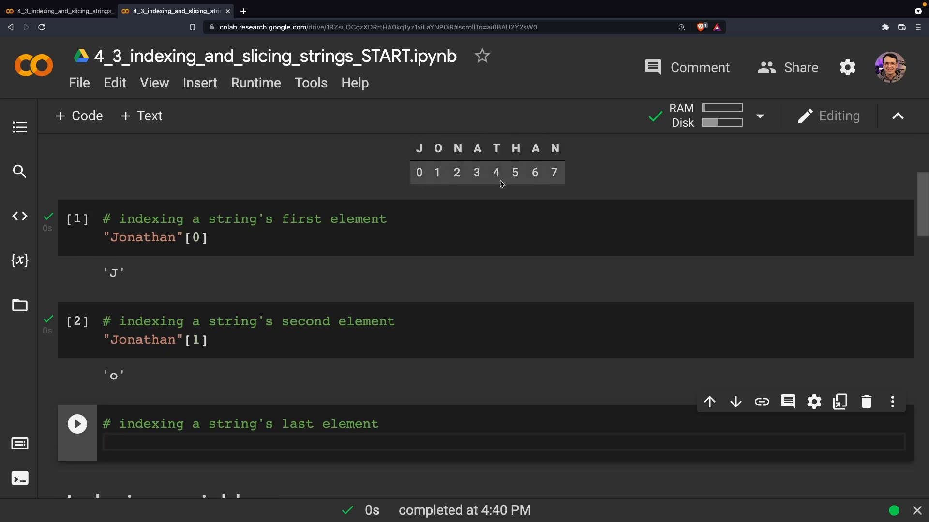
- Enter "Jonathan"[7] in the last-element cell and run it to output 'n'
{"action": "left_click", "coordinate": [169, 449]}
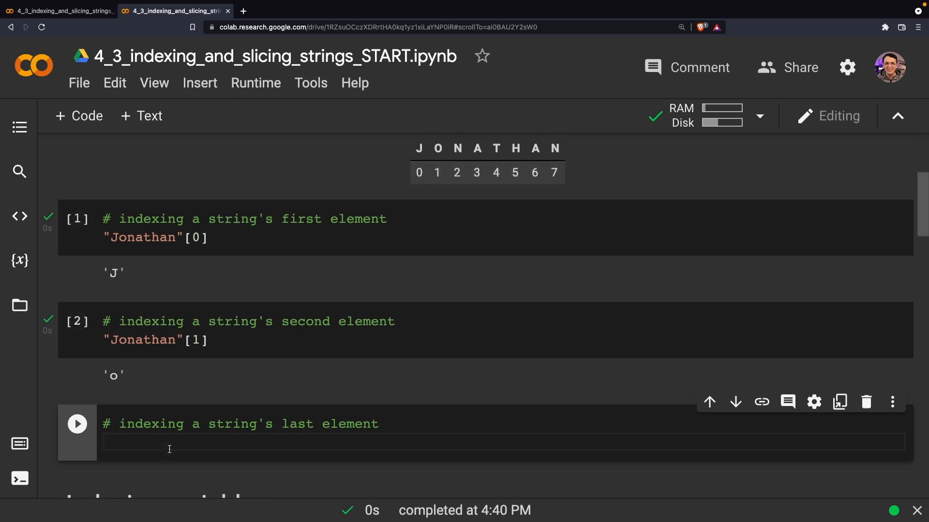
{"action": "type", "text": "\"Jop\""}
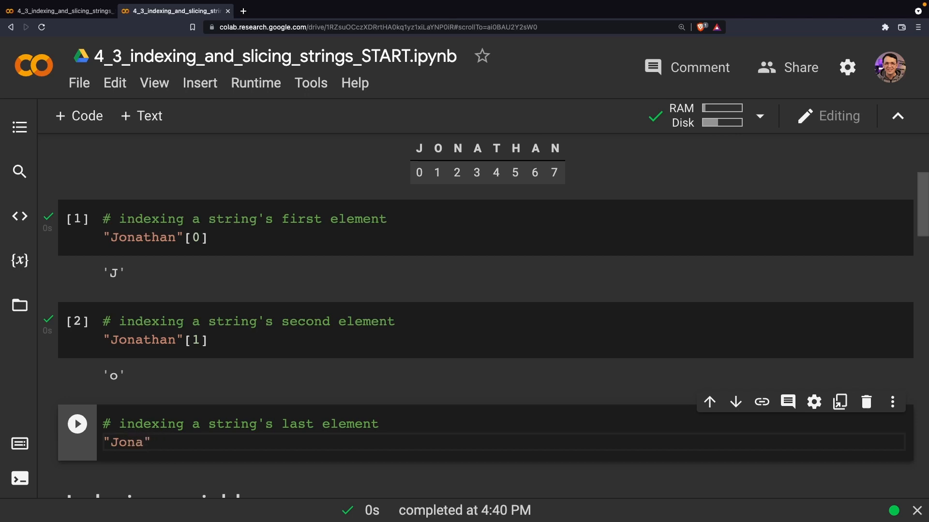
{"action": "type", "text": "than"}
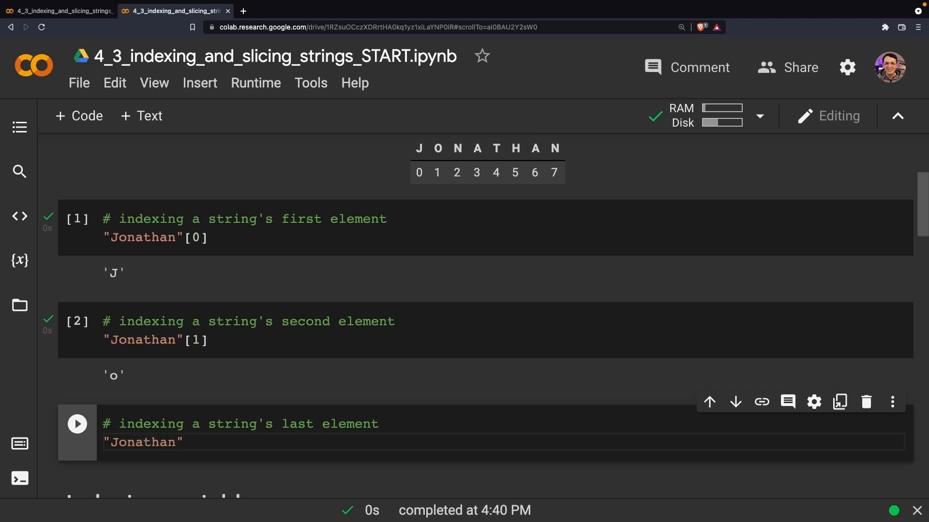
{"action": "type", "text": "[7]"}
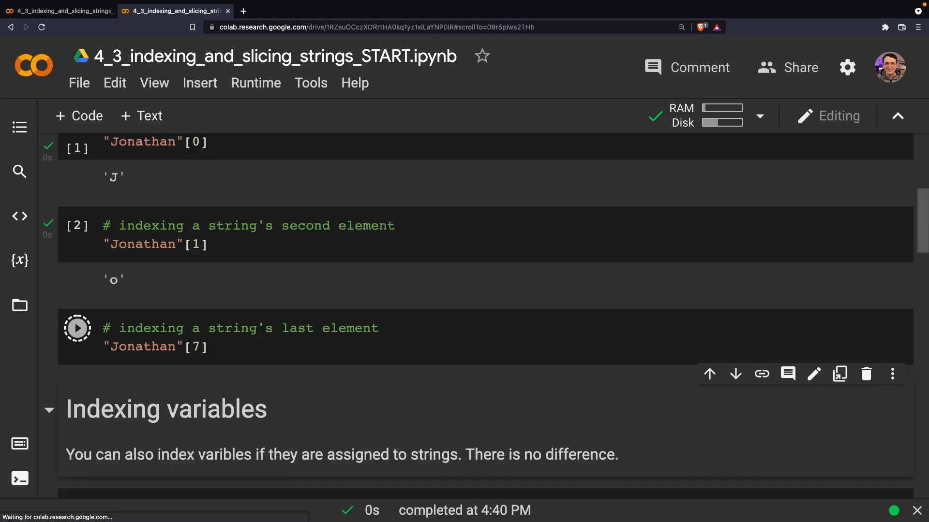
{"action": "left_click", "coordinate": [78, 328]}
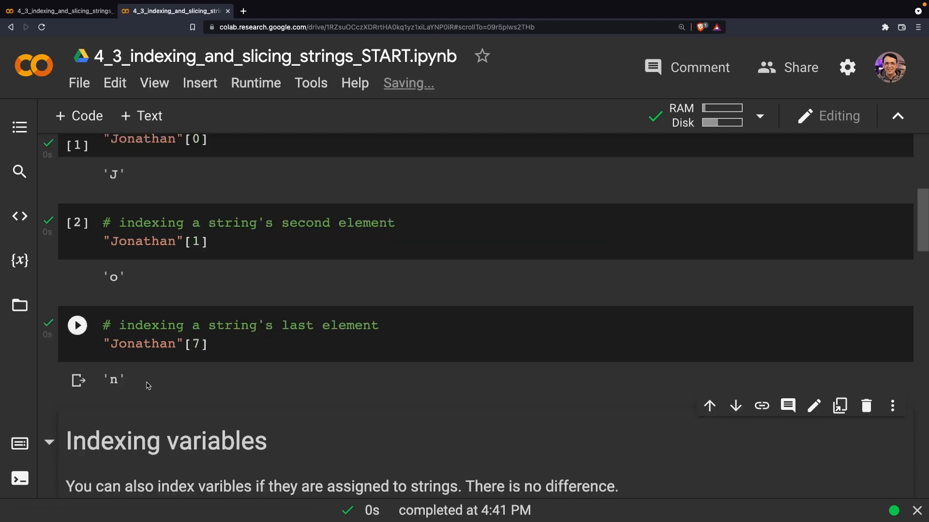
{"action": "scroll", "scroll_direction": "down", "scroll_amount": 3}
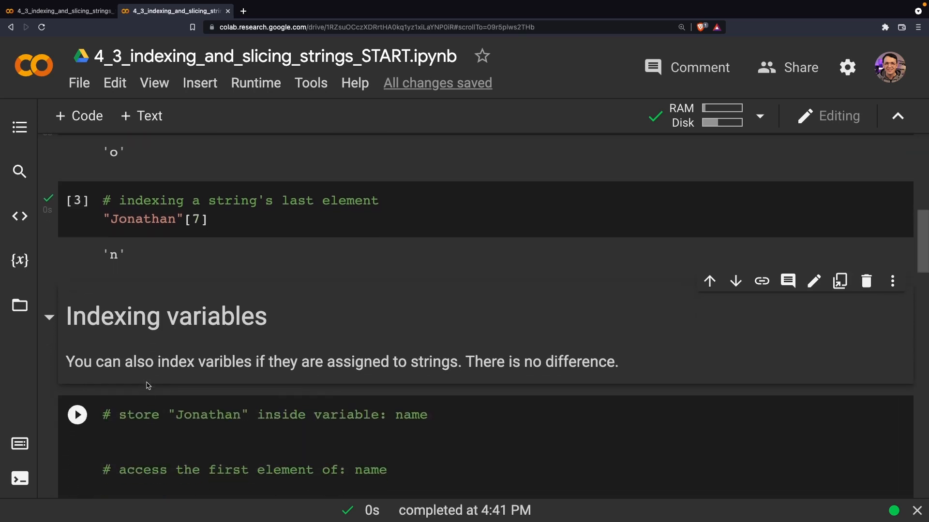
{"action": "scroll", "scroll_direction": "down", "scroll_amount": 3}
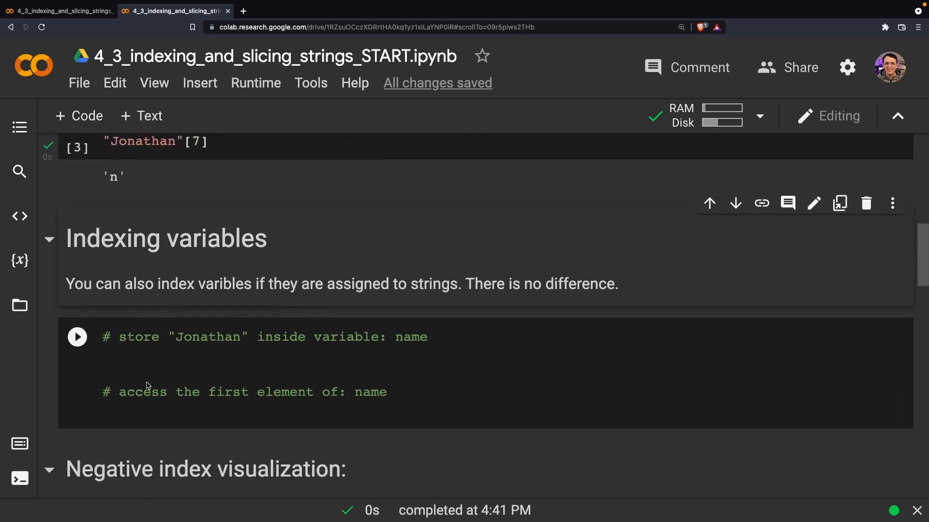
{"action": "scroll", "scroll_direction": "down", "scroll_amount": 3}
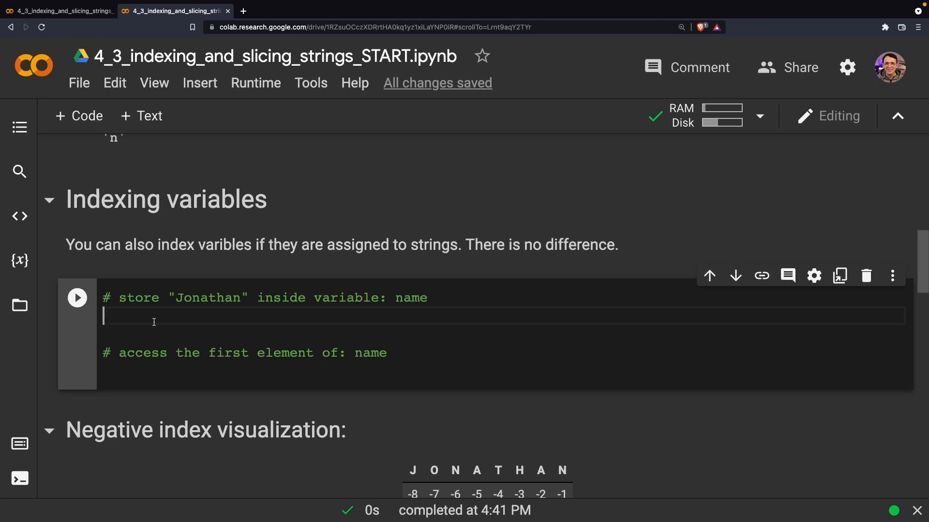
- Assign name = "Jonathan" and run name[0] in the variables cell to output 'J'
{"action": "type", "text": "name"}
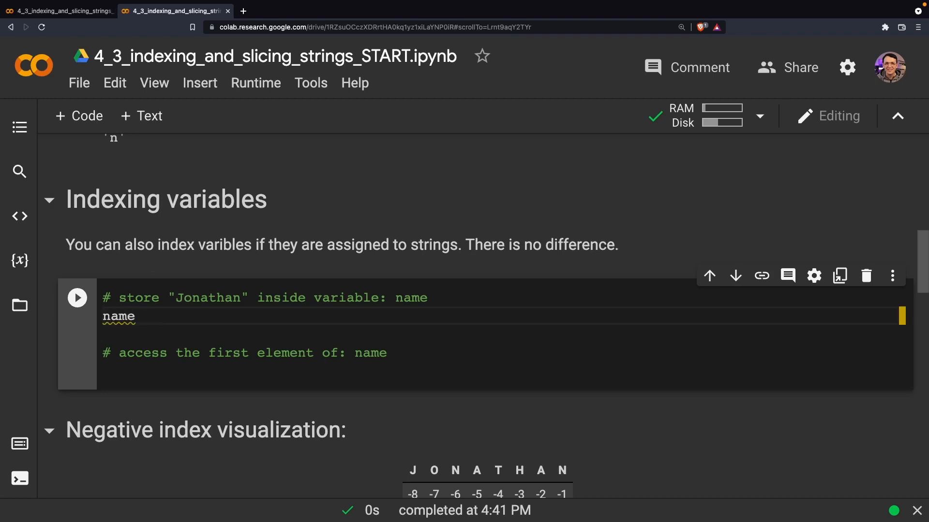
{"action": "type", "text": "= \"\""}
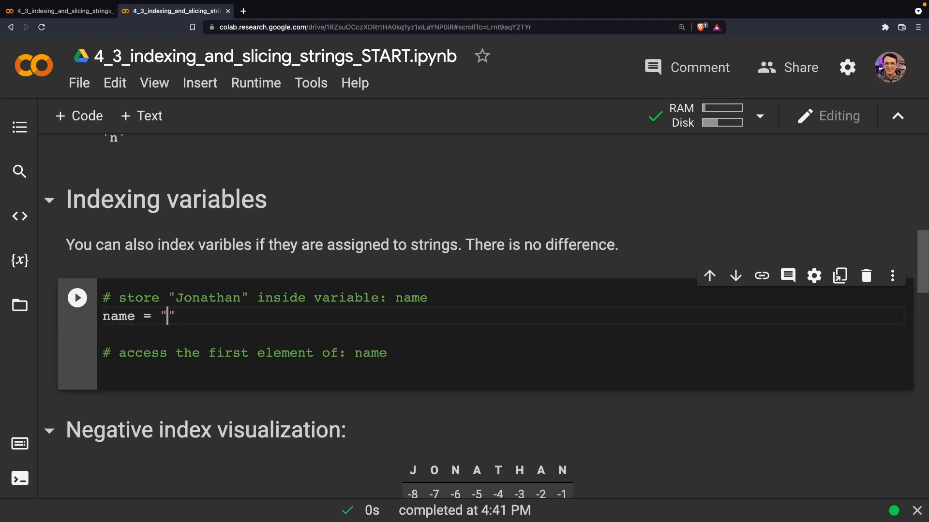
{"action": "type", "text": "Jonathan"}
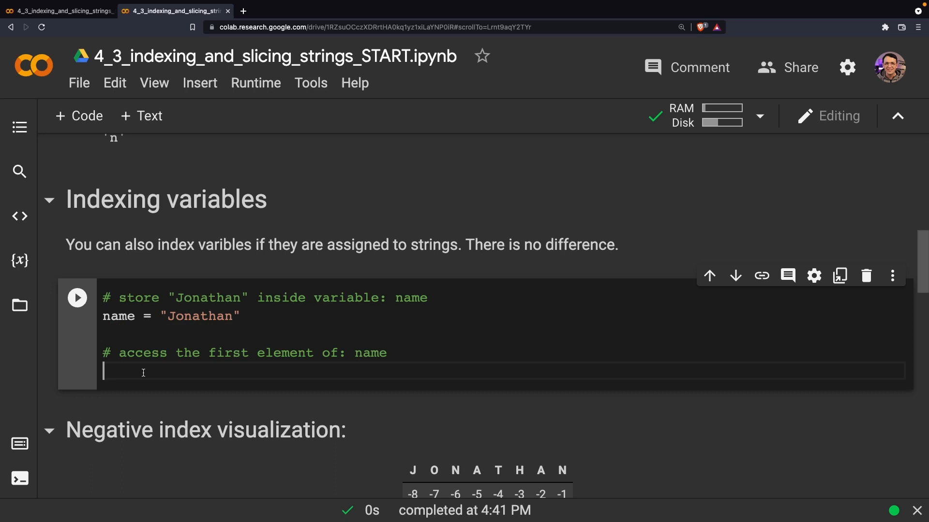
{"action": "type", "text": "name"}
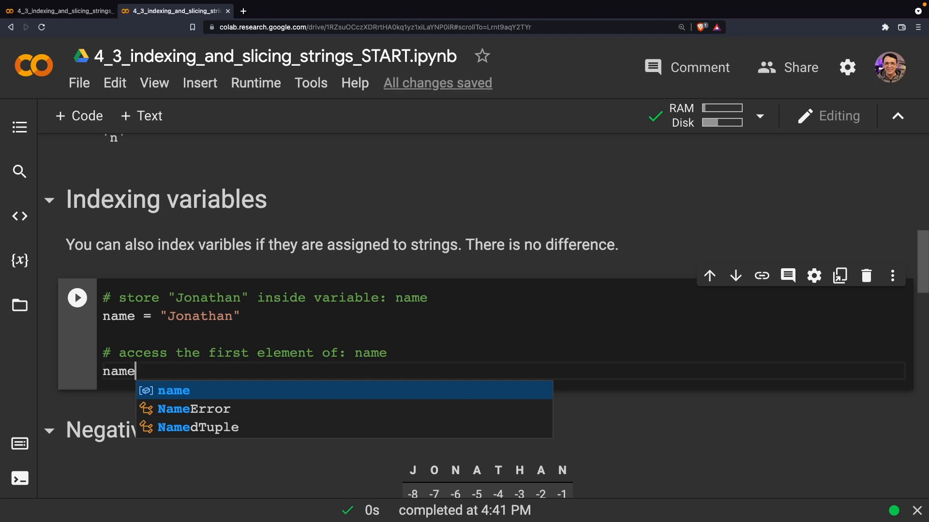
{"action": "type", "text": "["}
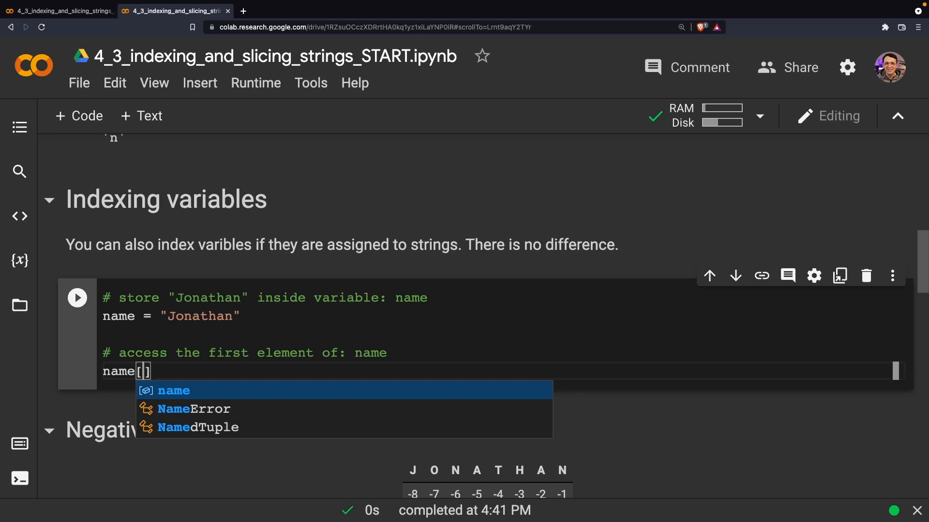
{"action": "type", "text": "0"}
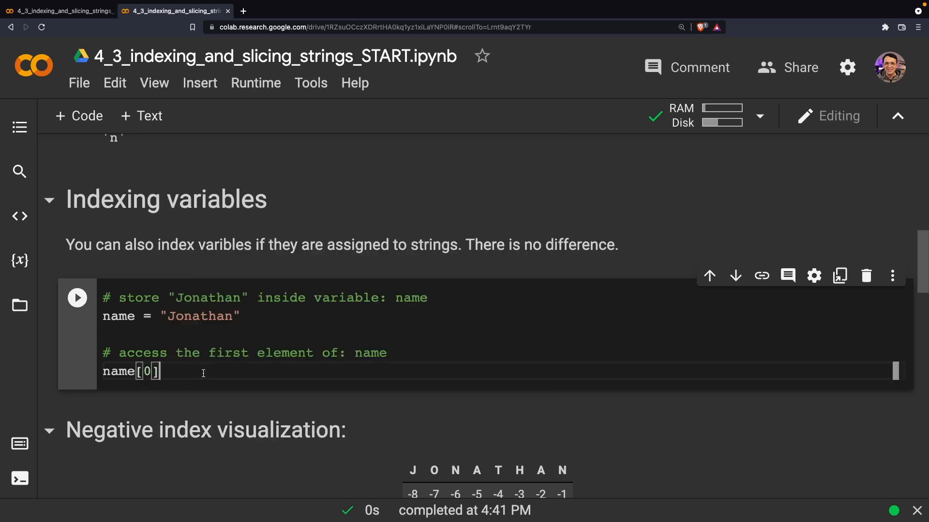
{"action": "left_click", "coordinate": [78, 298]}
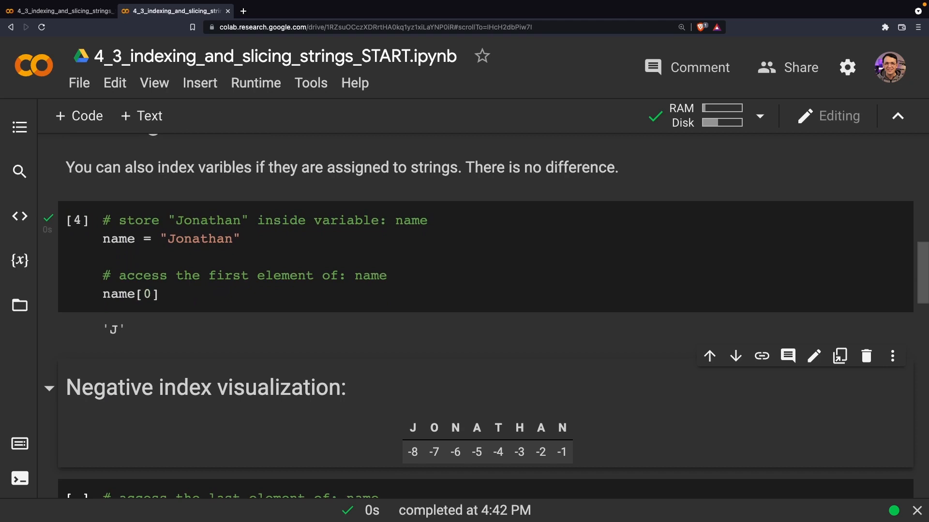
{"action": "scroll", "scroll_direction": "up", "scroll_amount": 3}
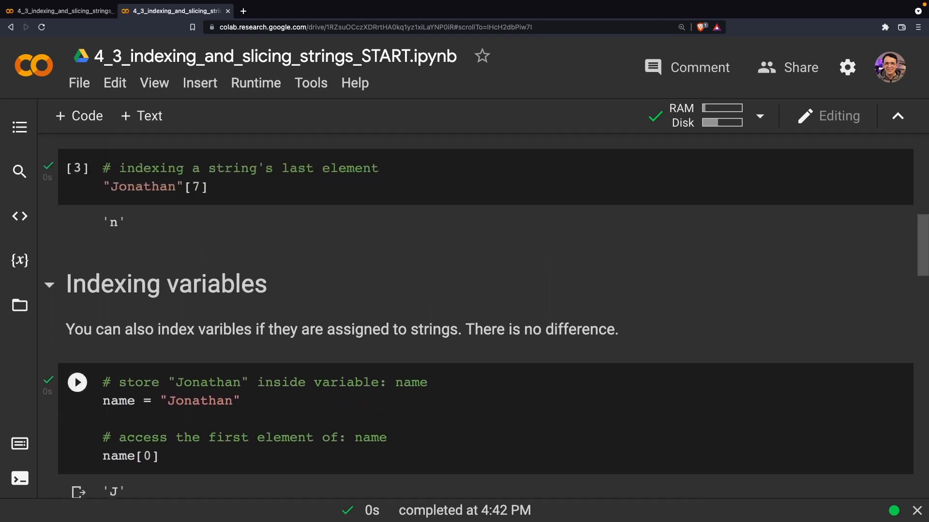
{"action": "scroll", "scroll_direction": "down", "scroll_amount": 3}
{"action": "type", "text": "7"}
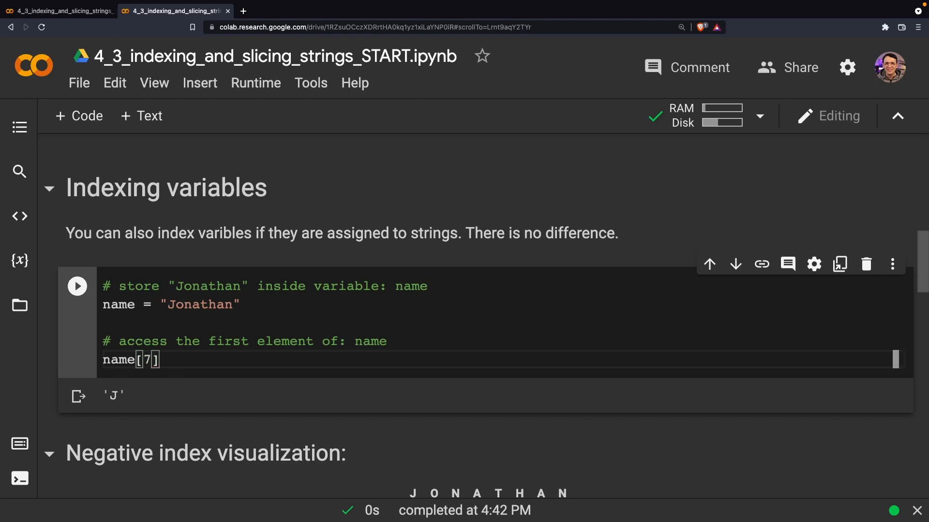
- Run the name cell with index 7 for 'n', then rerun it with a negative index
{"action": "left_click", "coordinate": [77, 284]}
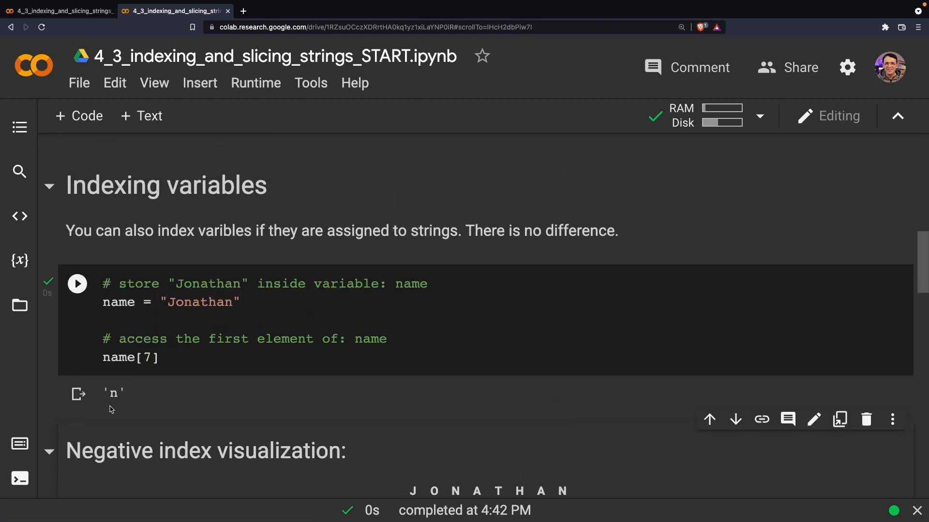
{"action": "scroll", "scroll_direction": "down", "scroll_amount": 3}
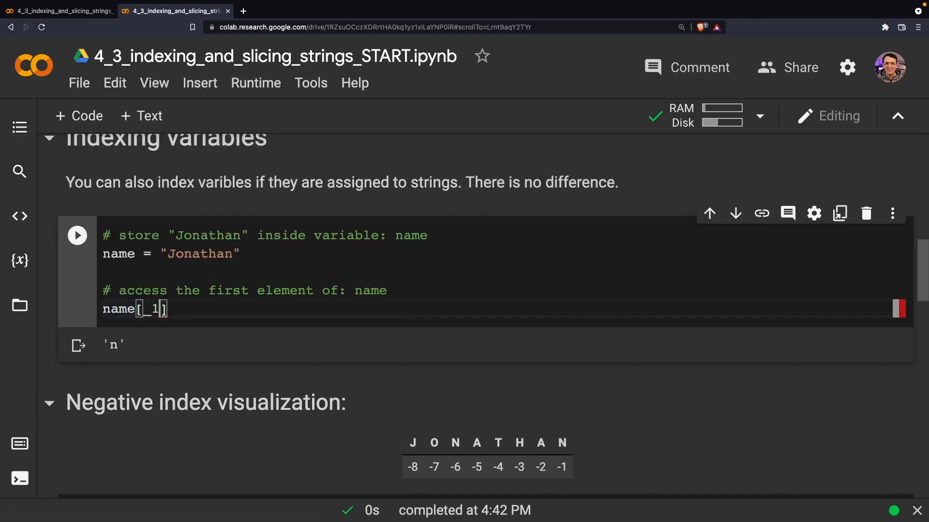
{"action": "left_click", "coordinate": [77, 235]}
{"action": "type", "text": "-"}
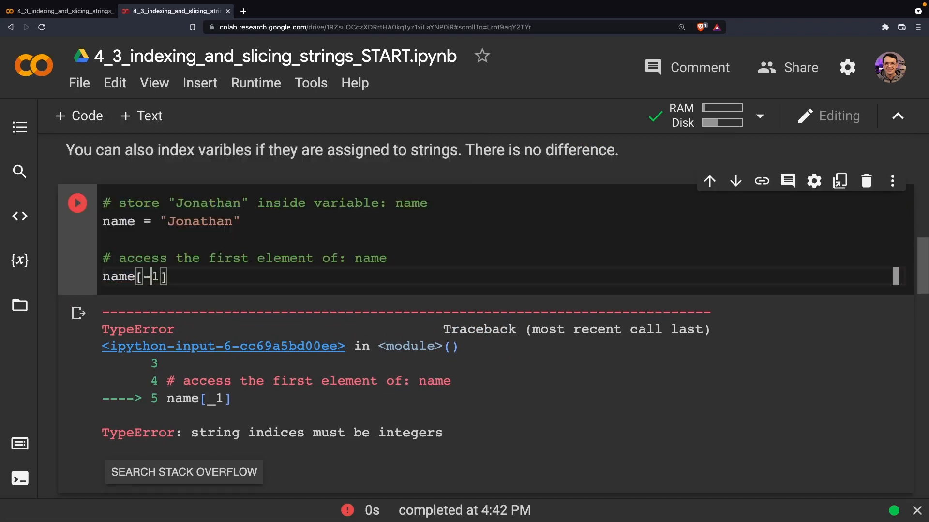
{"action": "scroll", "scroll_direction": "down", "scroll_amount": 3}
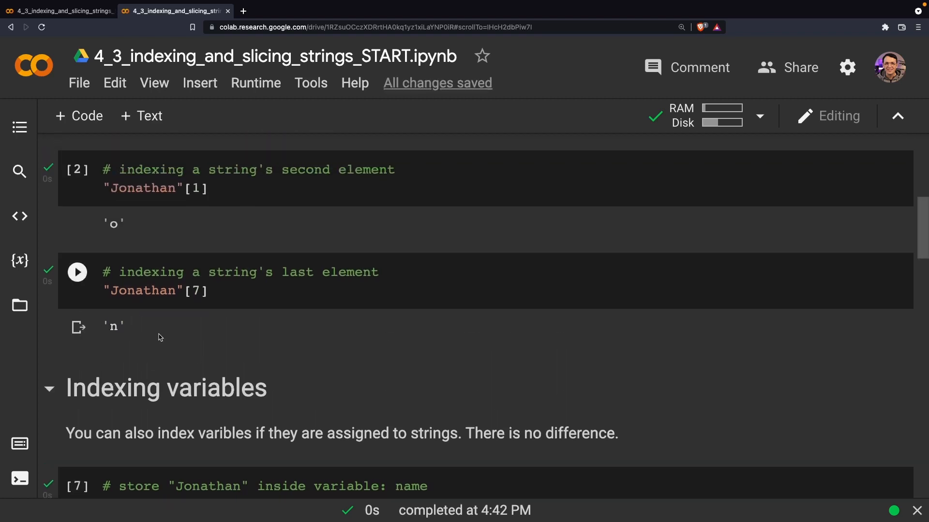
- Move to the Negative index visualization section and begin editing the last-element cell
{"action": "scroll", "scroll_direction": "down", "scroll_amount": 3}
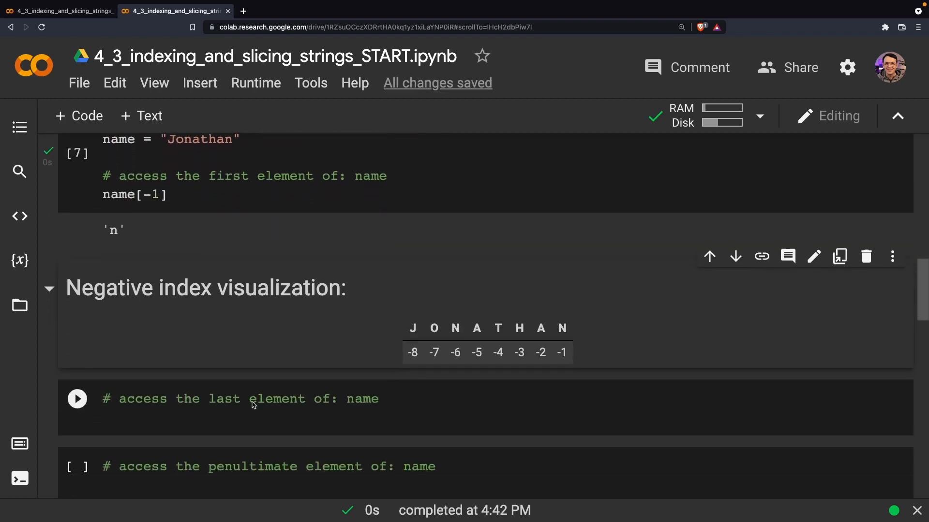
{"action": "scroll", "scroll_direction": "down", "scroll_amount": 3}
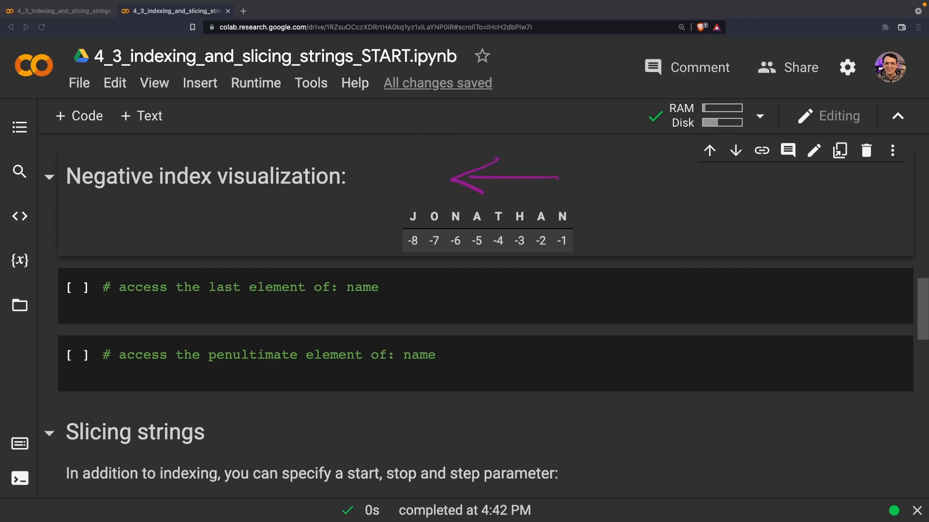
{"action": "left_click_drag", "start_coordinate": [557, 195], "coordinate": [563, 249]}
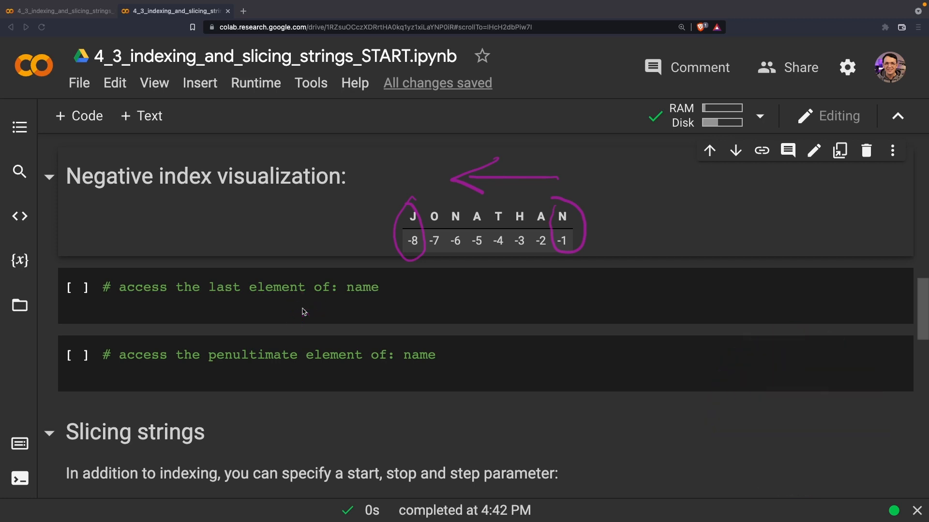
{"action": "left_click", "coordinate": [302, 308]}
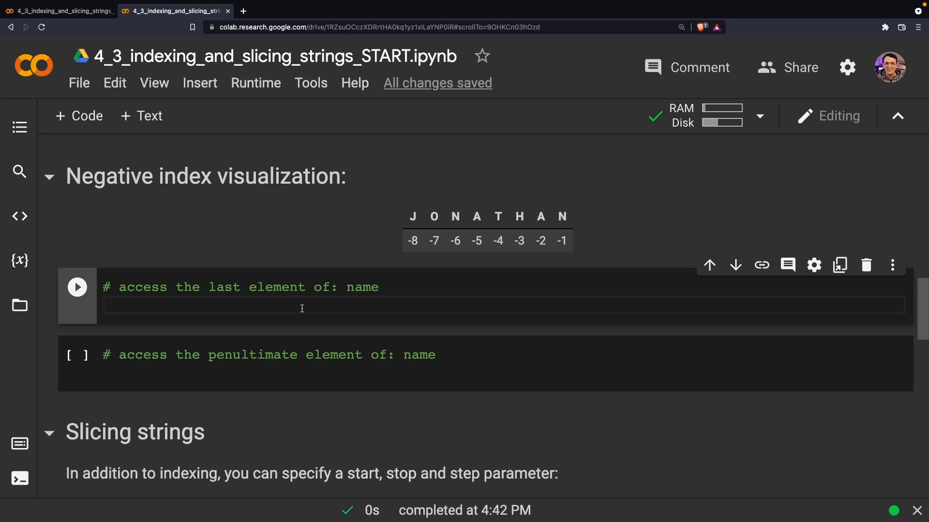
- Run name[-1] giving 'n' and name[-2] in the penultimate cell giving 'a'
{"action": "type", "text": "name[-1"}
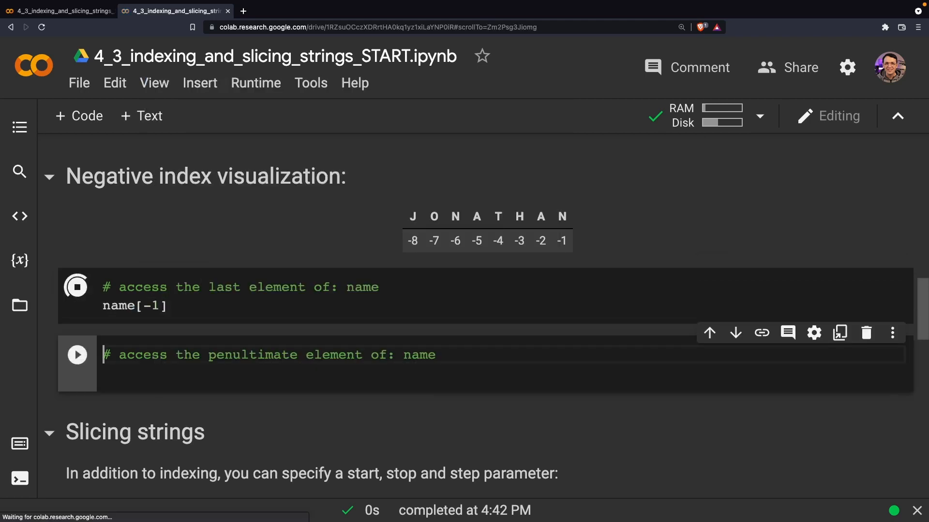
{"action": "left_click", "coordinate": [77, 286]}
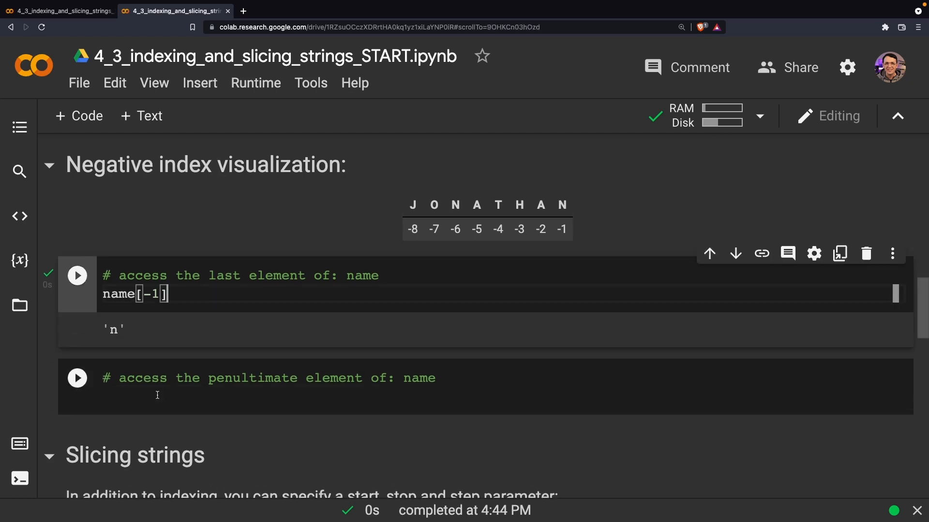
{"action": "type", "text": "nam"}
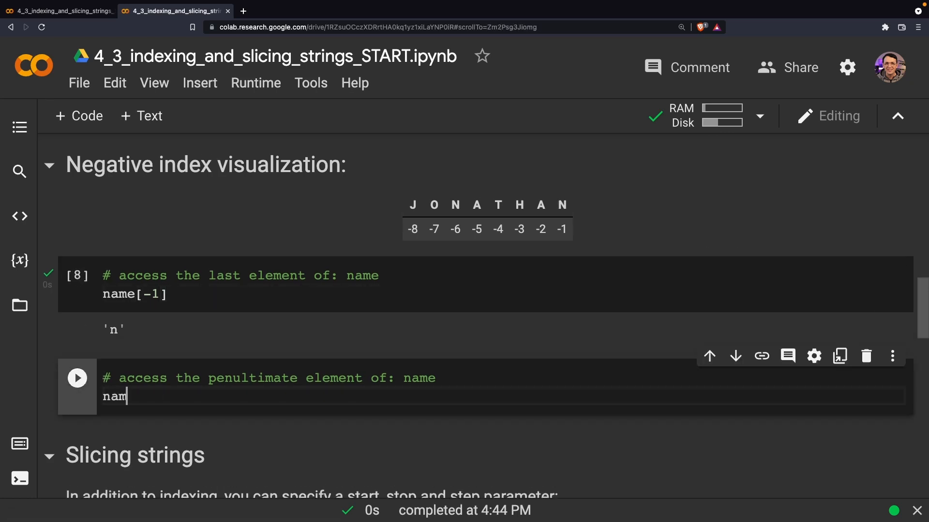
{"action": "type", "text": "e[]"}
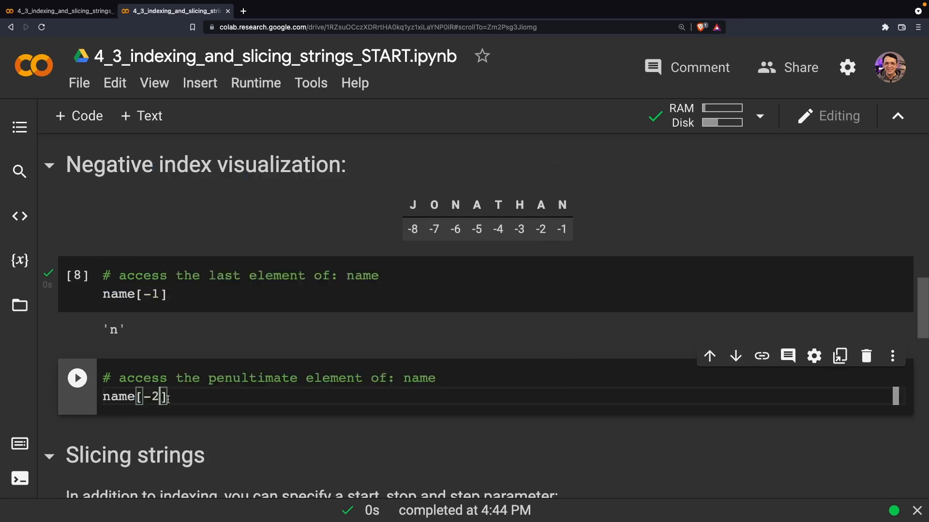
{"action": "left_click", "coordinate": [78, 378]}
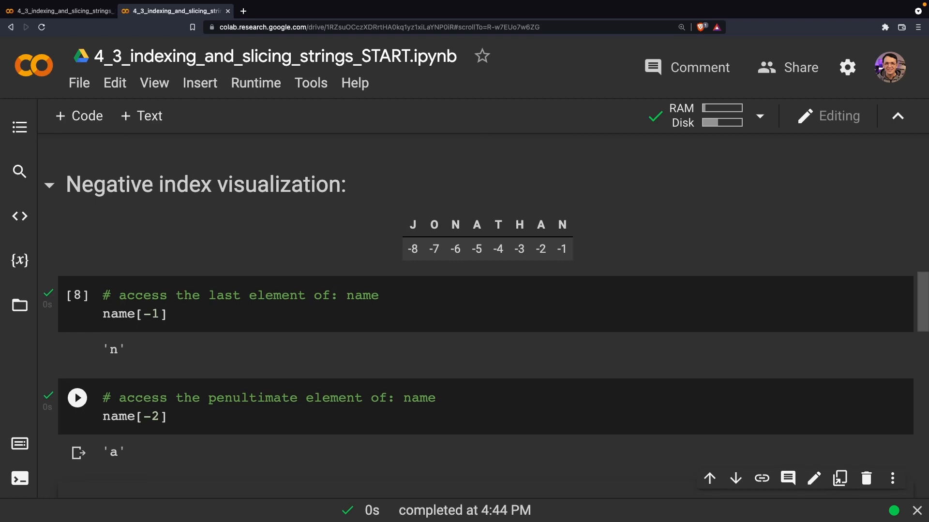
{"action": "scroll", "scroll_direction": "down", "scroll_amount": 3}
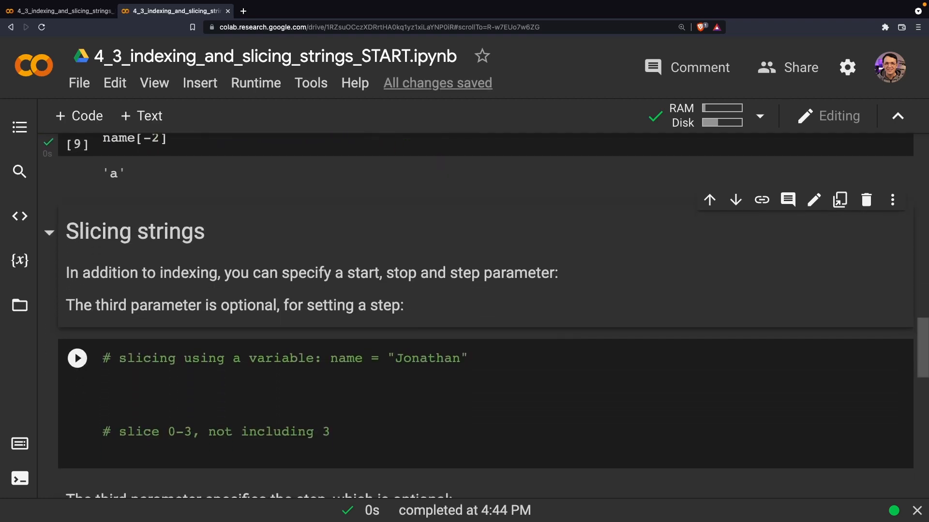
- Write name = "Jonathan" and name[0:3] in the slicing cell and run it for 'Jon'
{"action": "scroll", "scroll_direction": "down", "scroll_amount": 3}
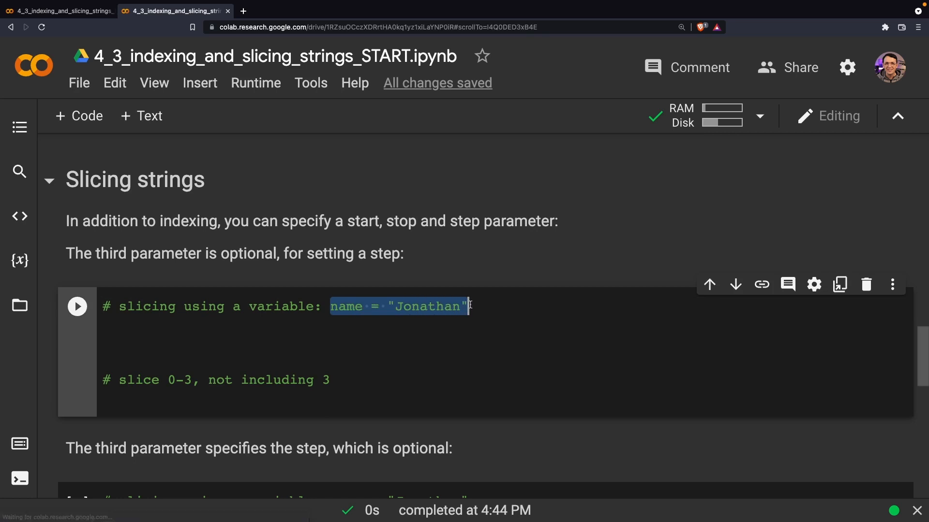
{"action": "left_click", "coordinate": [164, 323]}
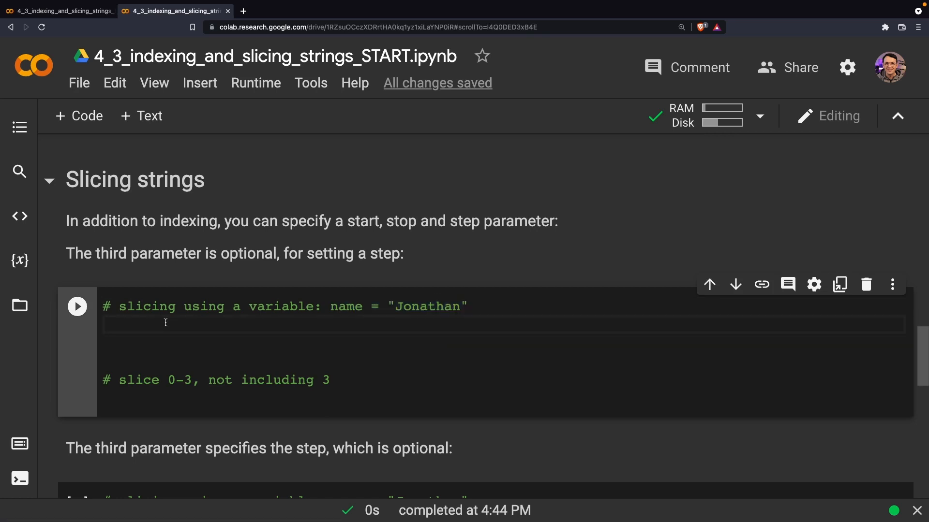
{"action": "type", "text": "name = \"Jonathan\""}
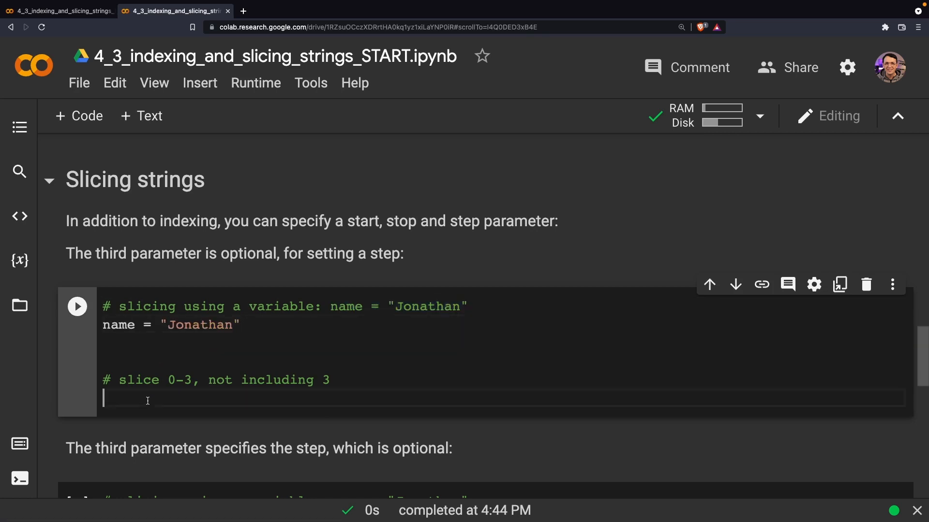
{"action": "type", "text": "name"}
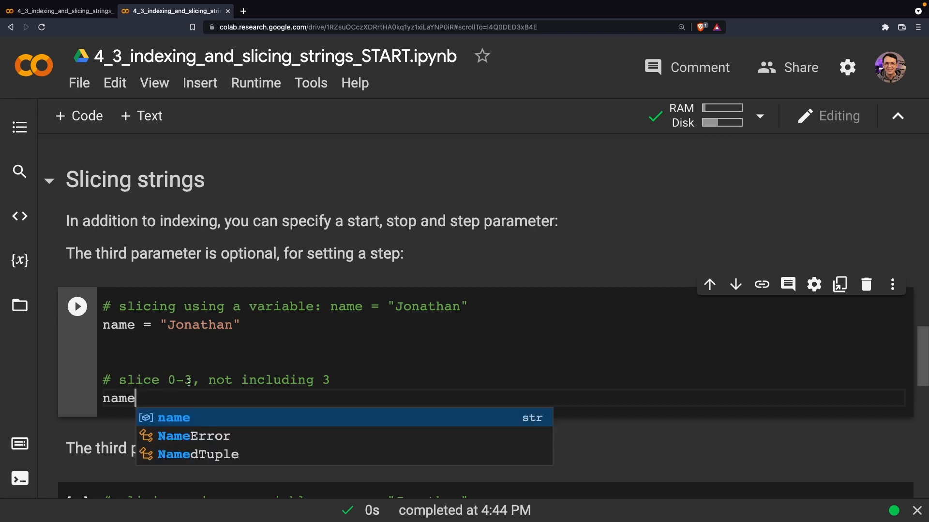
{"action": "mouse_move", "coordinate": [140, 397]}
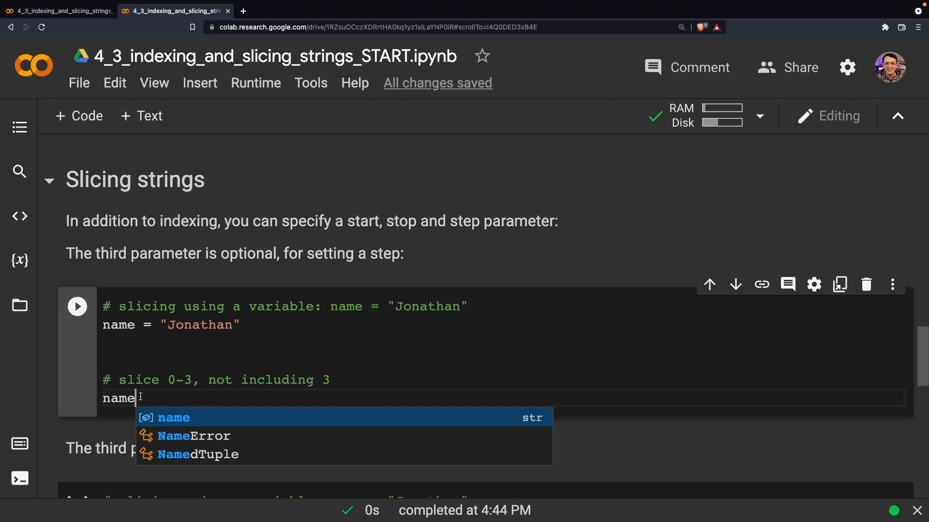
{"action": "type", "text": "[]"}
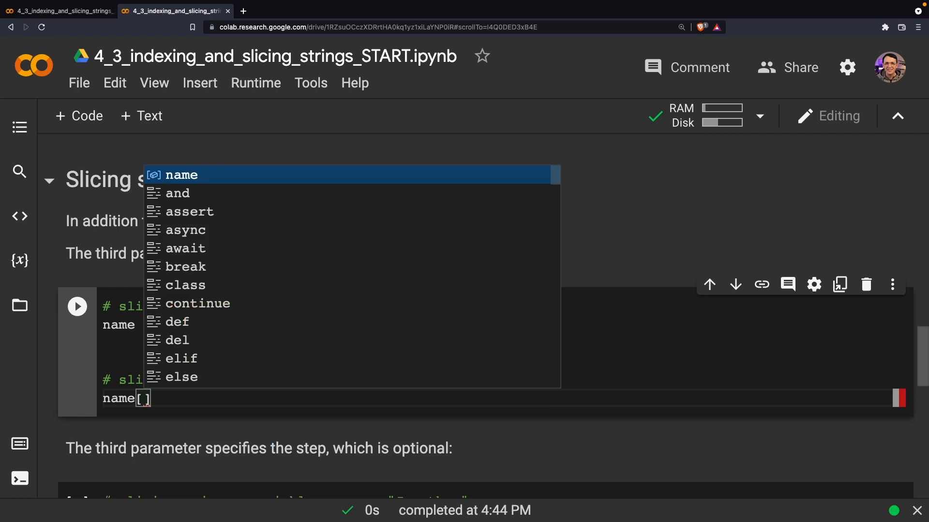
{"action": "type", "text": "0:"}
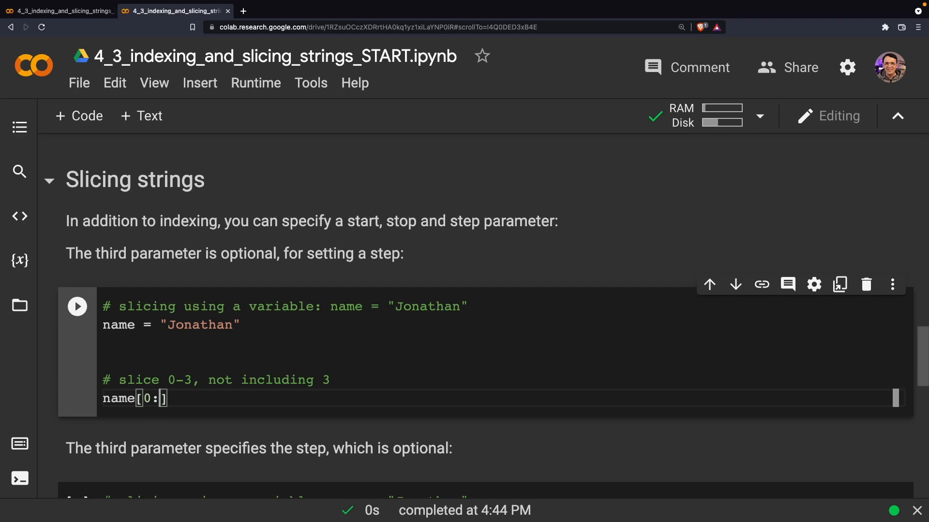
{"action": "type", "text": "3"}
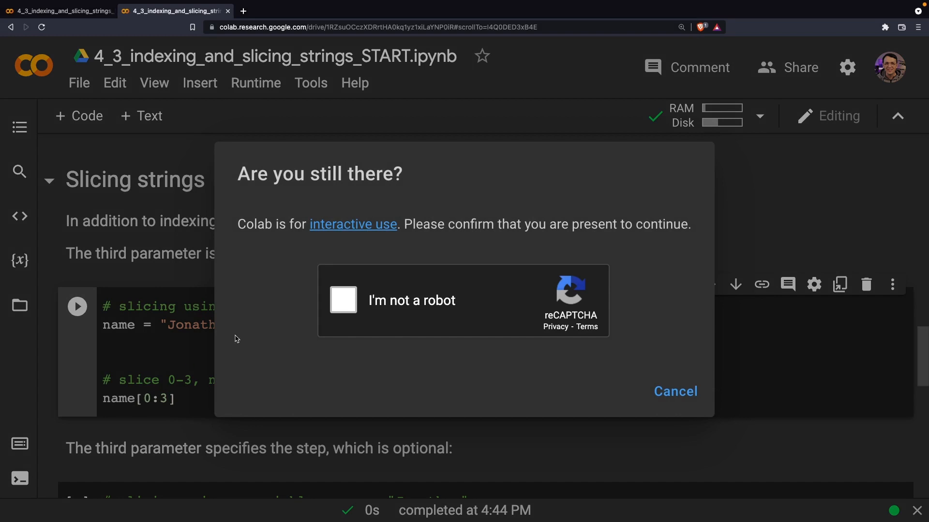
{"action": "mouse_move", "coordinate": [342, 299]}
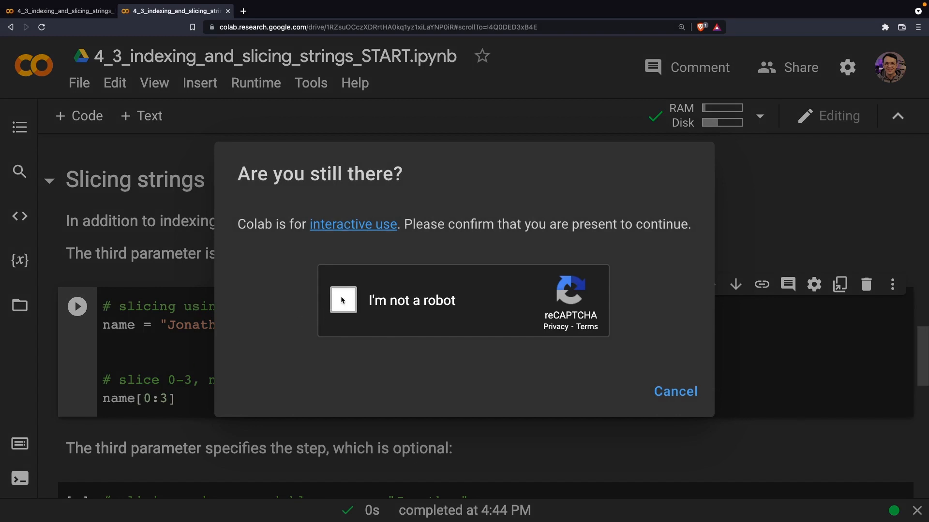
{"action": "left_click", "coordinate": [343, 300]}
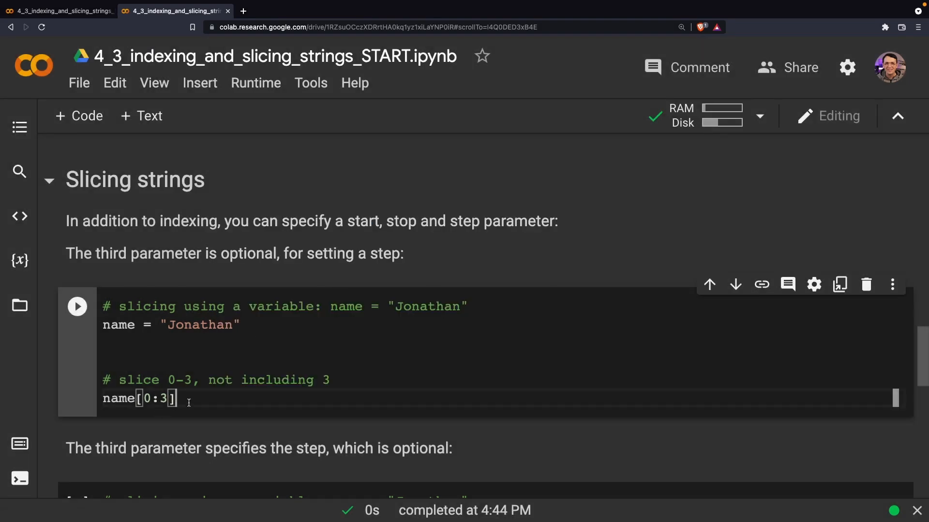
{"action": "left_click", "coordinate": [77, 307]}
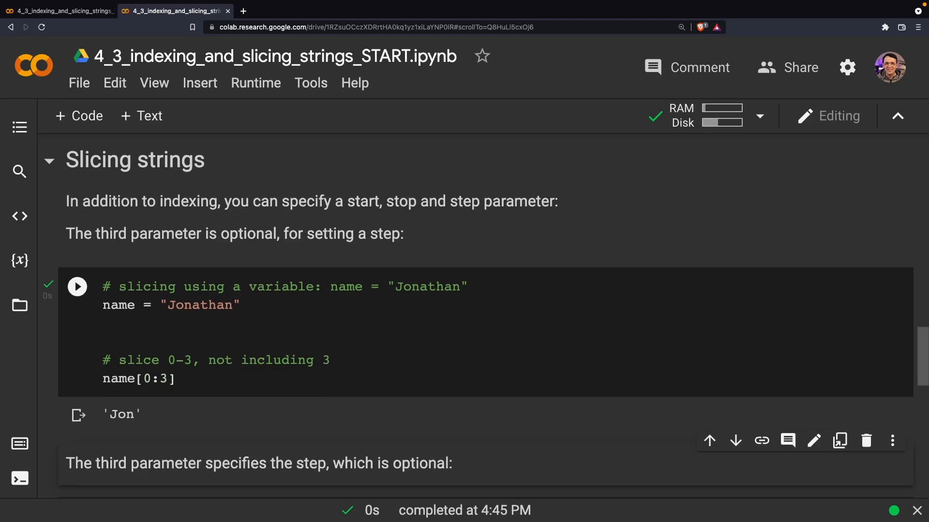
{"action": "scroll", "scroll_direction": "down", "scroll_amount": 3}
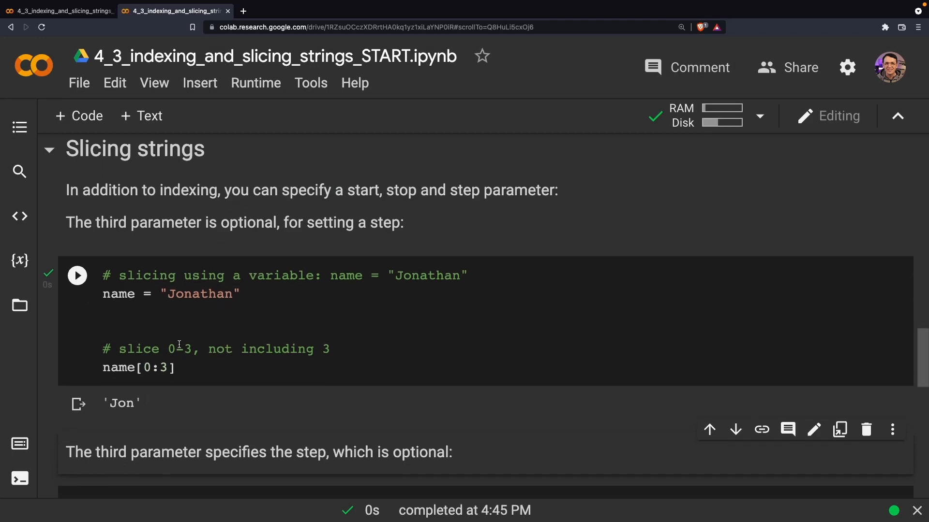
{"action": "double_click", "coordinate": [190, 294]}
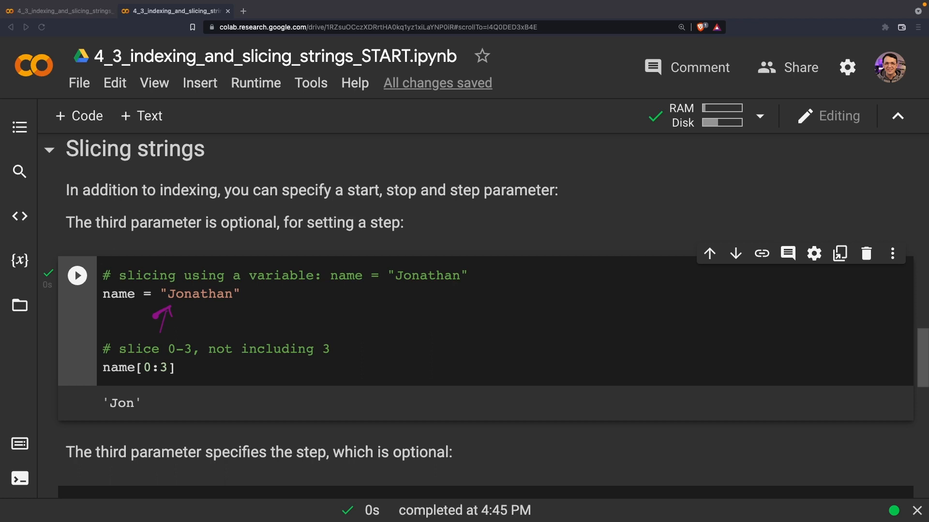
{"action": "left_click_drag", "start_coordinate": [355, 314], "coordinate": [379, 314]}
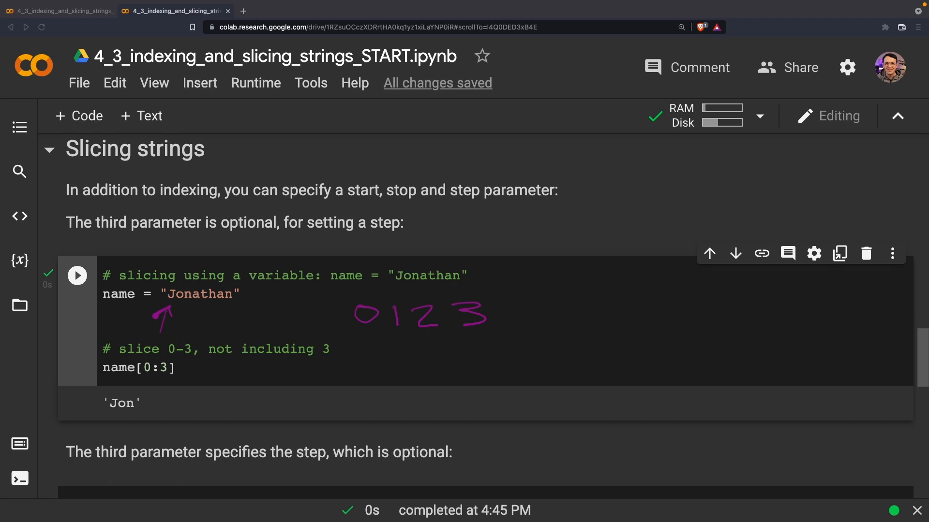
{"action": "left_click_drag", "start_coordinate": [361, 341], "coordinate": [435, 340]}
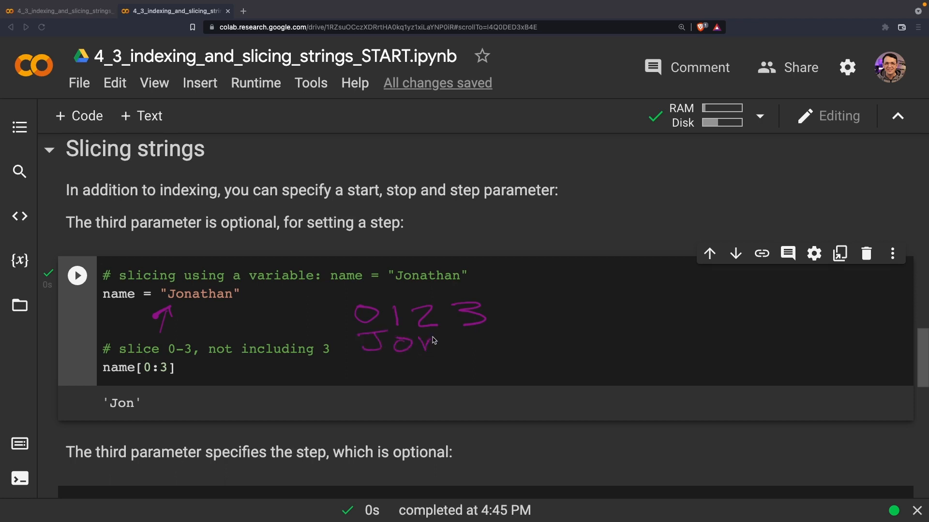
{"action": "left_click_drag", "start_coordinate": [432, 343], "coordinate": [500, 349]}
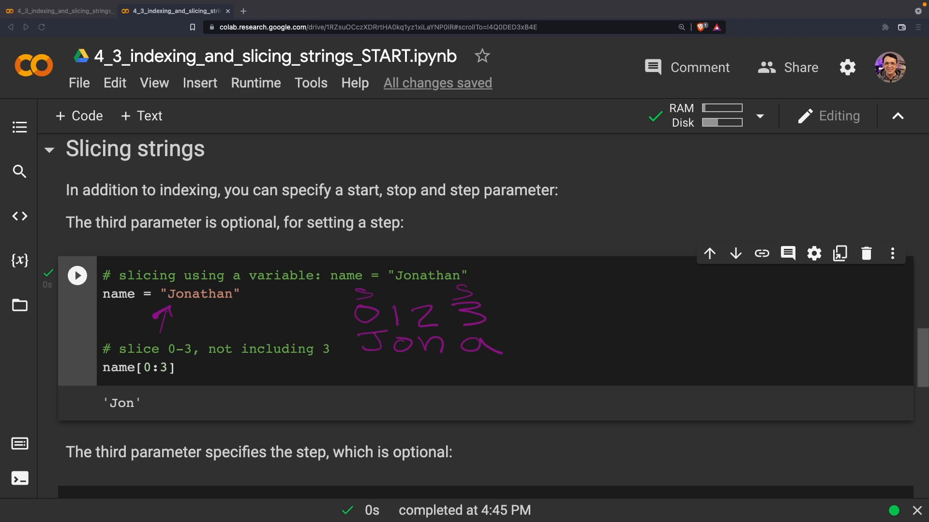
{"action": "left_click_drag", "start_coordinate": [469, 257], "coordinate": [488, 370]}
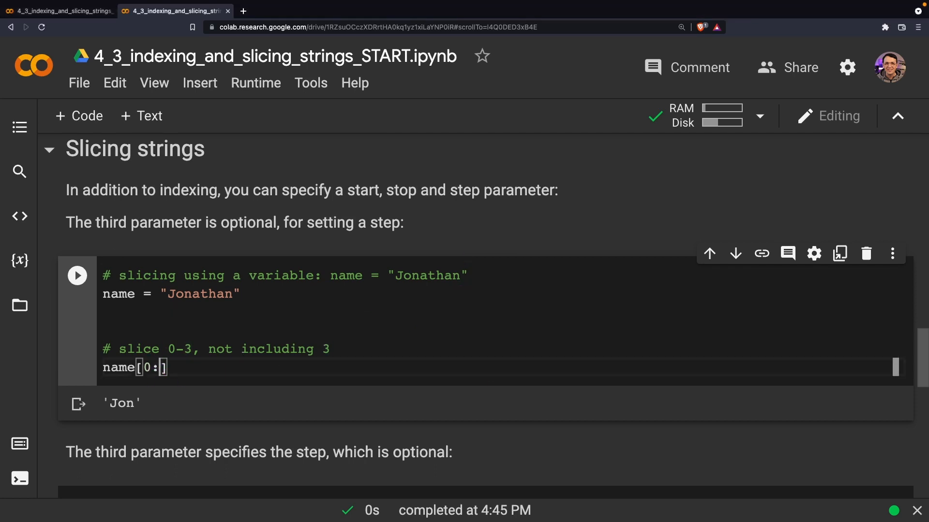
{"action": "type", "text": "4"}
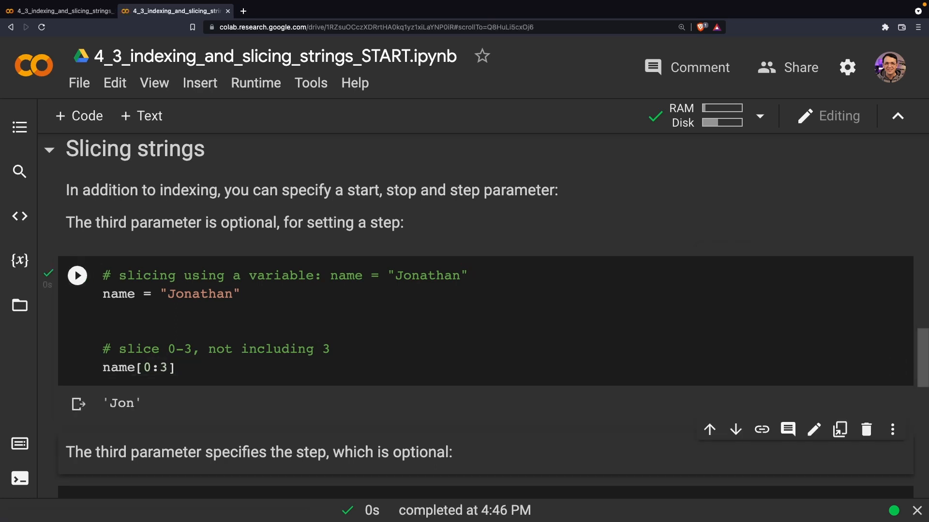
- Write name[0:8:2] in the step-slicing cell and run it to output 'Jnta'
{"action": "scroll", "scroll_direction": "down", "scroll_amount": 3}
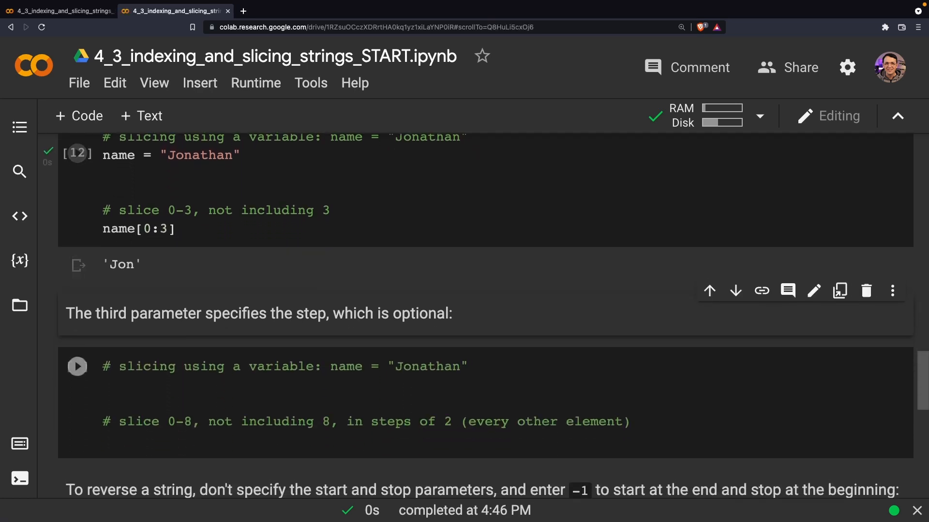
{"action": "scroll", "scroll_direction": "down", "scroll_amount": 3}
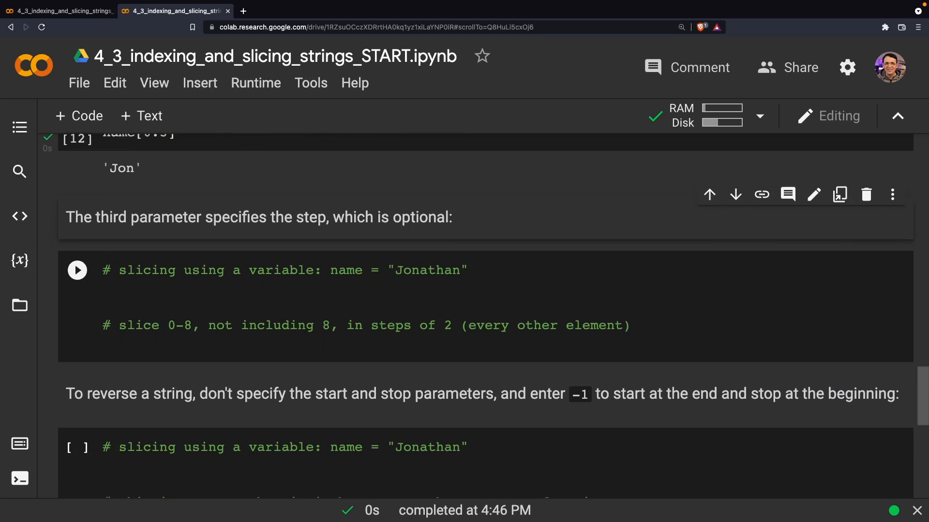
{"action": "scroll", "scroll_direction": "down", "scroll_amount": 3}
{"action": "type", "text": "name = \"Jonathan\""}
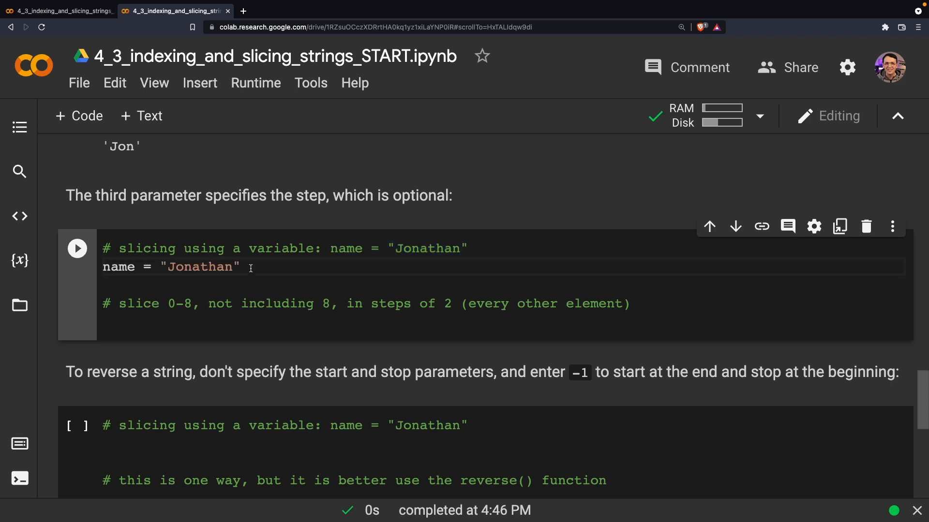
{"action": "left_click", "coordinate": [189, 325]}
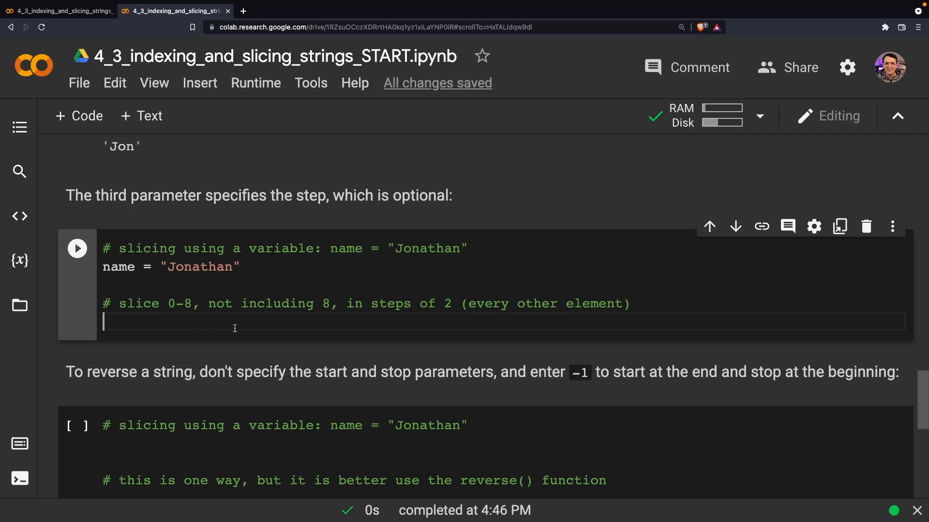
{"action": "type", "text": "nam"}
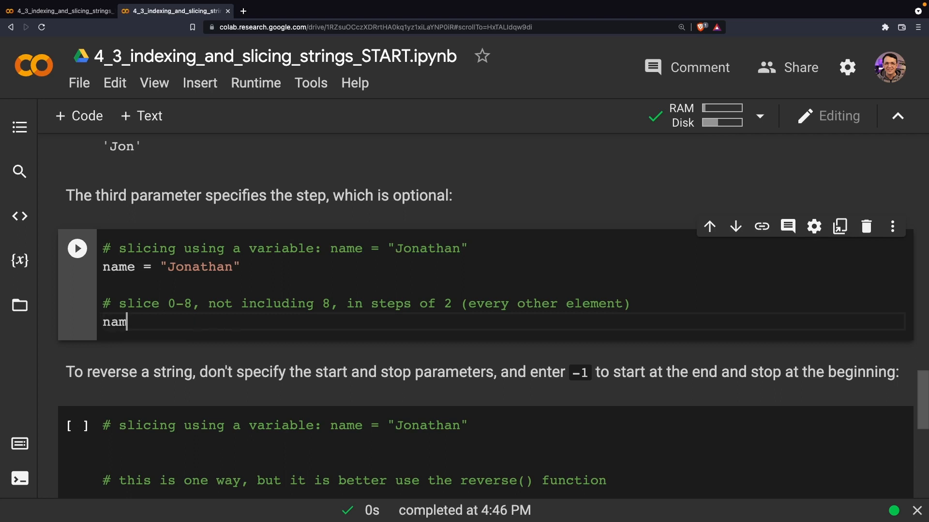
{"action": "type", "text": "e[]"}
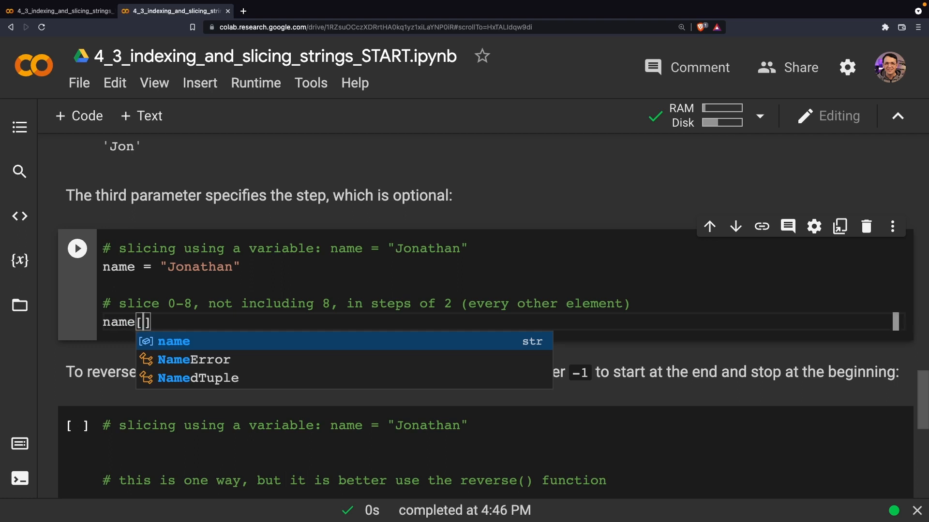
{"action": "key", "text": "Escape"}
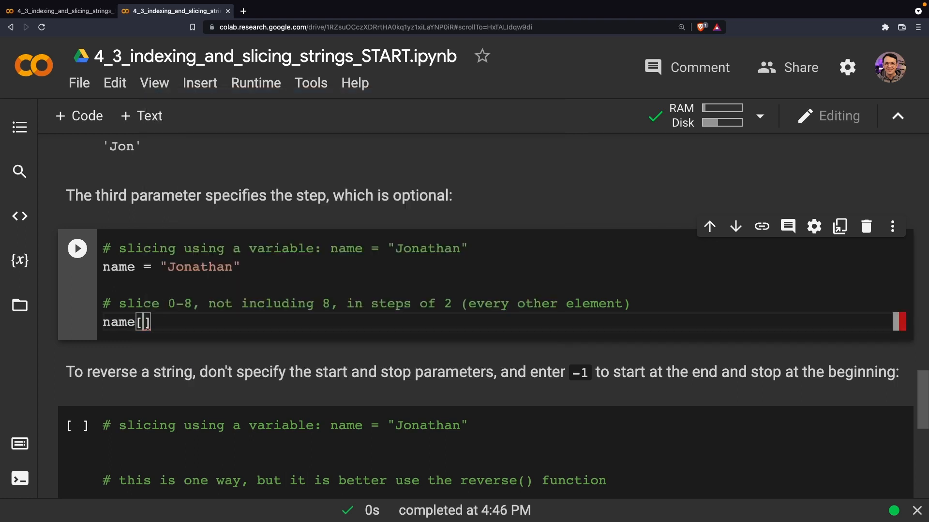
{"action": "type", "text": "0"}
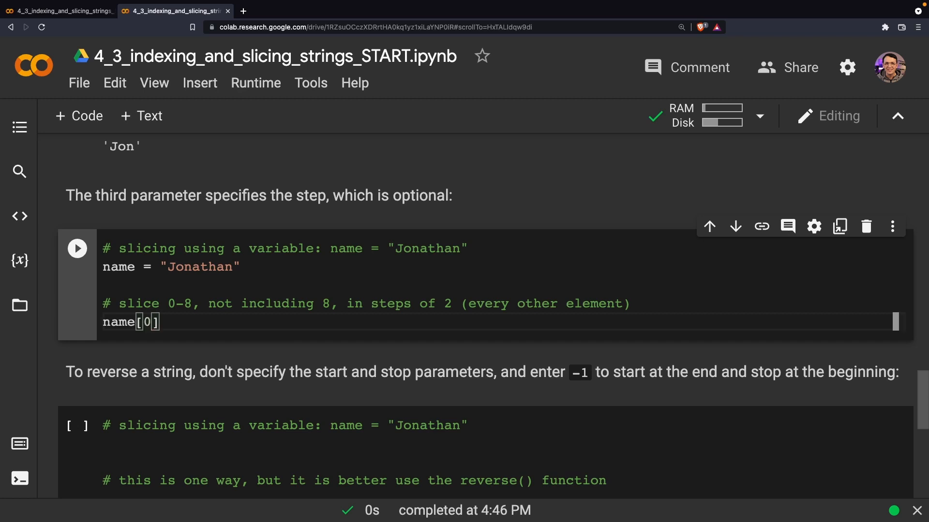
{"action": "type", "text": ":8"}
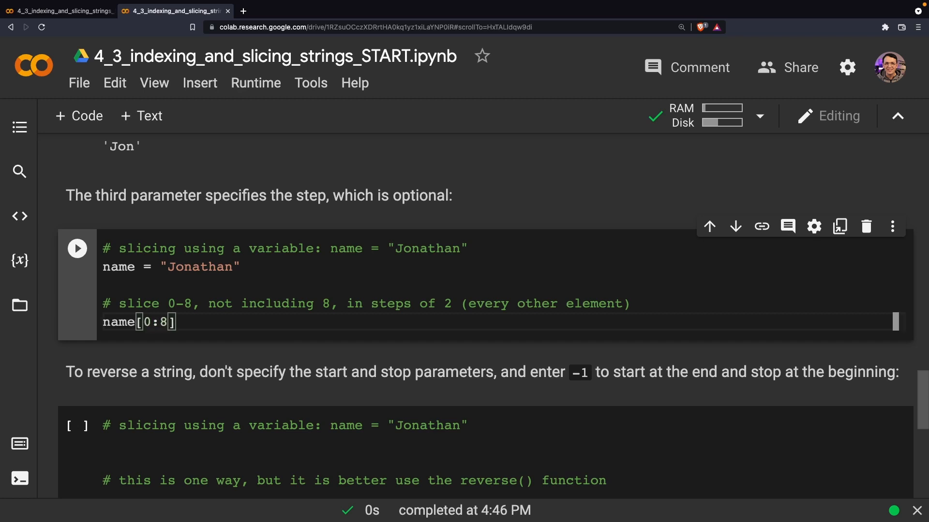
{"action": "type", "text": ":2"}
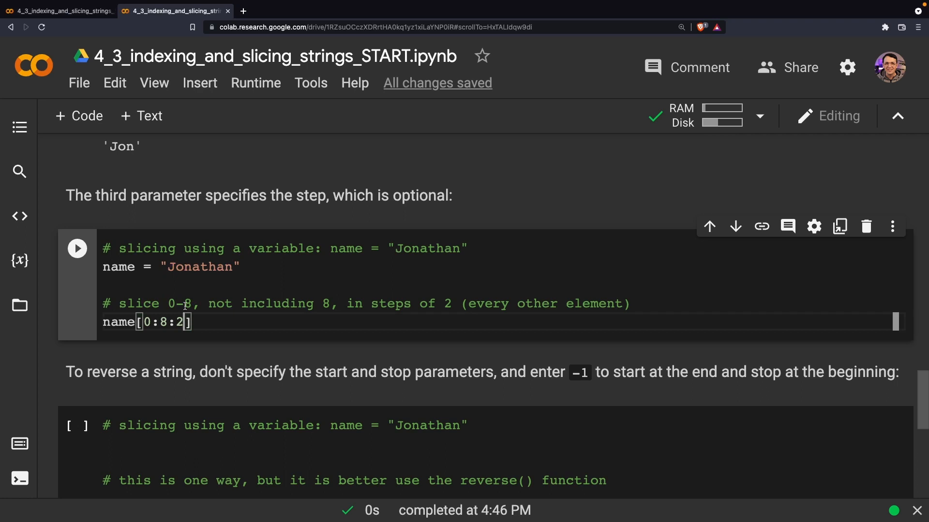
{"action": "left_click", "coordinate": [78, 246]}
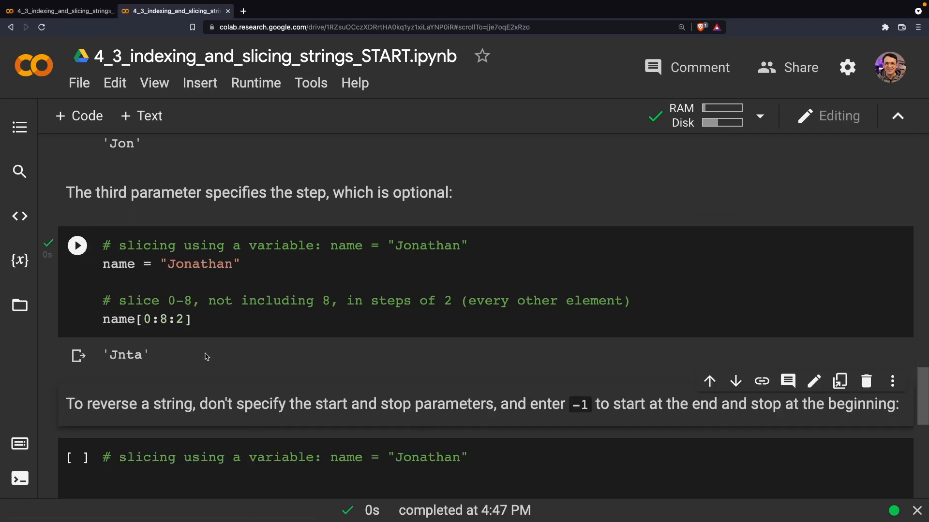
{"action": "scroll", "scroll_direction": "down", "scroll_amount": 3}
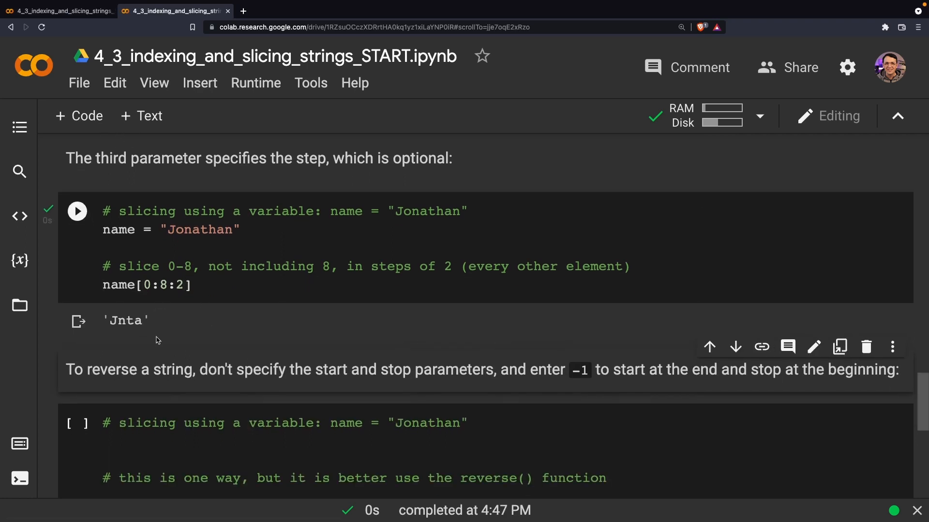
{"action": "mouse_move", "coordinate": [146, 337]}
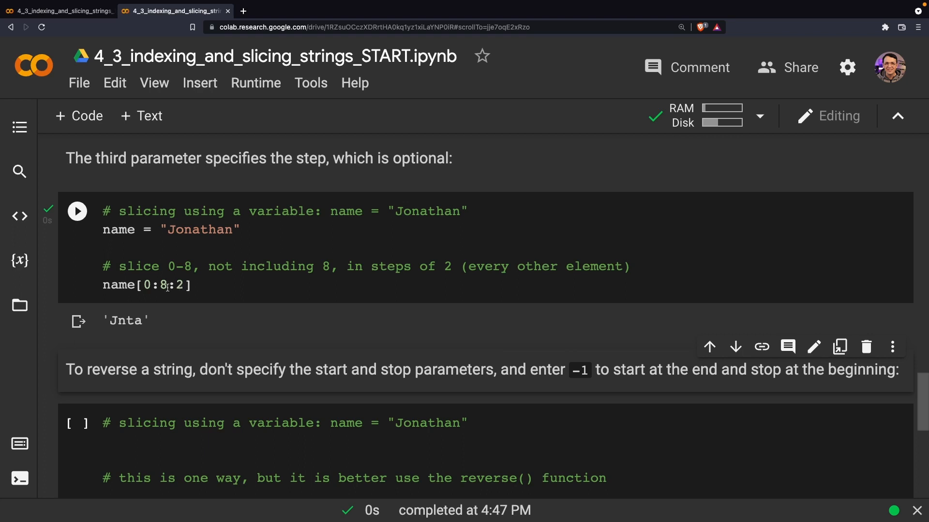
{"action": "mouse_move", "coordinate": [184, 313]}
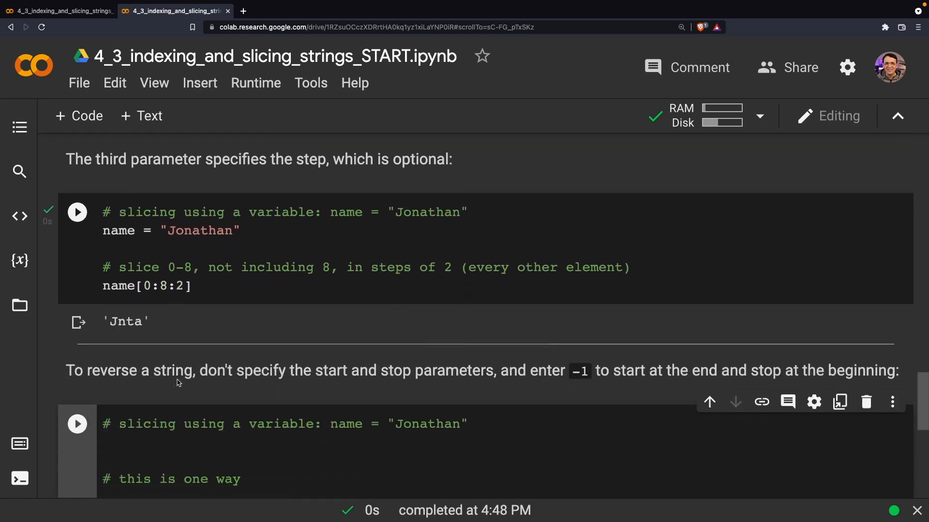
- In the reverse-string cell assign name = "Jonathan" and begin the slice name[:]
{"action": "scroll", "scroll_direction": "down", "scroll_amount": 3}
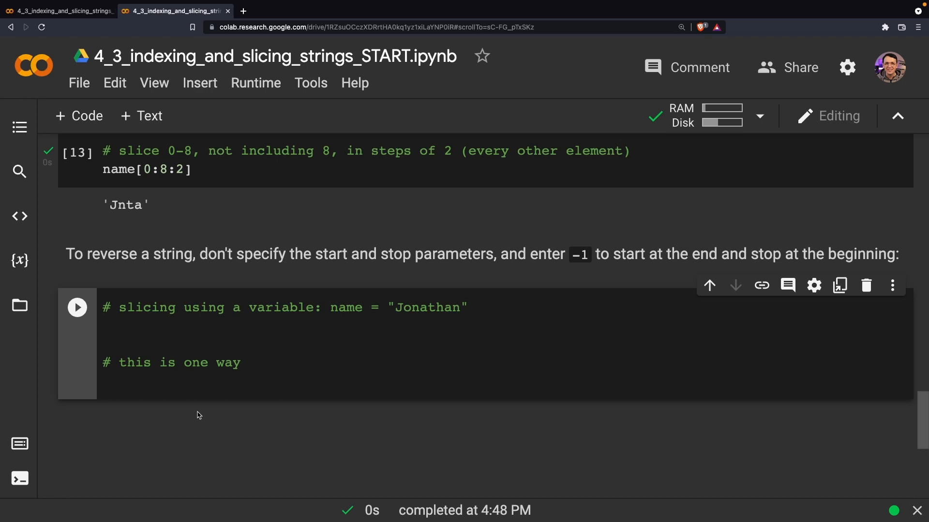
{"action": "type", "text": "name = \"Jonathan\""}
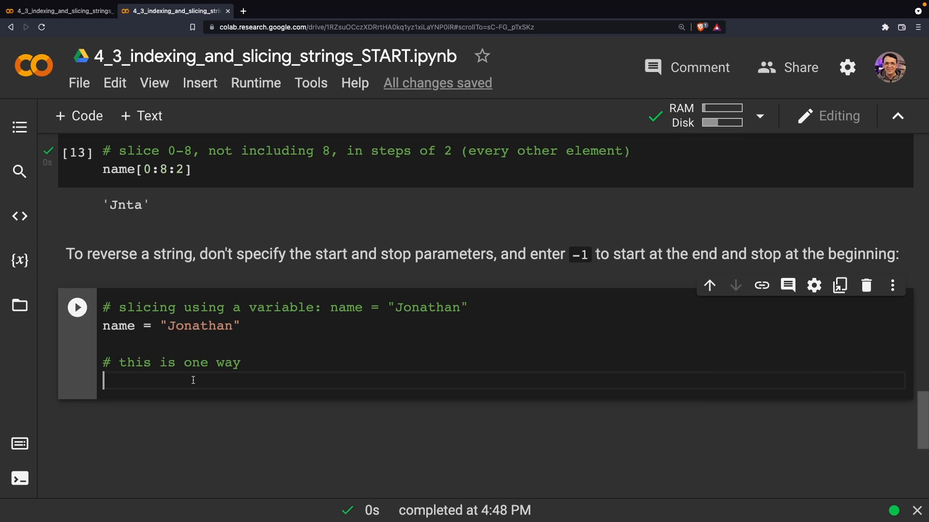
{"action": "type", "text": "name[]"}
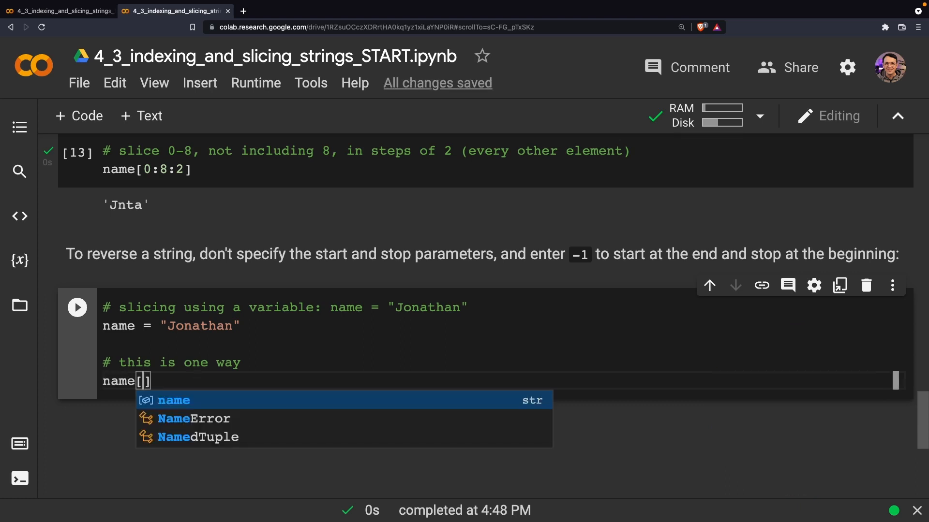
{"action": "type", "text": ":"}
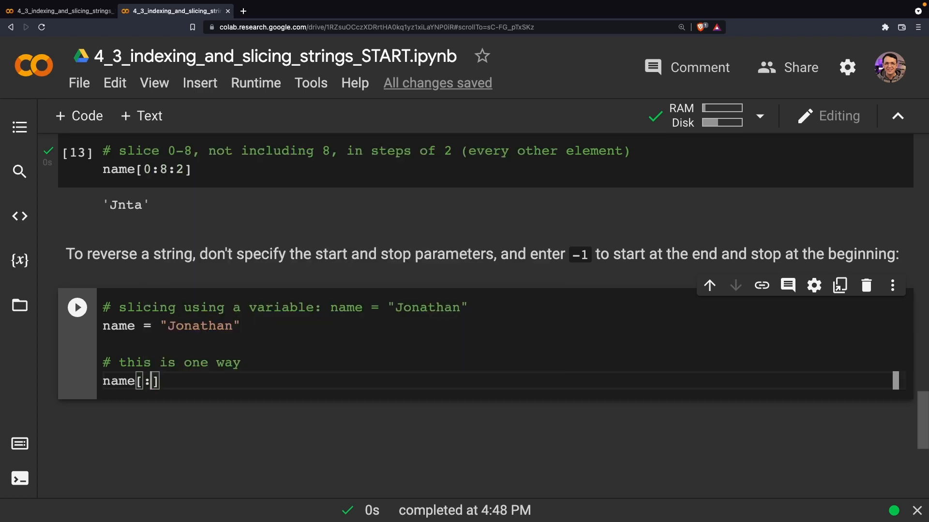